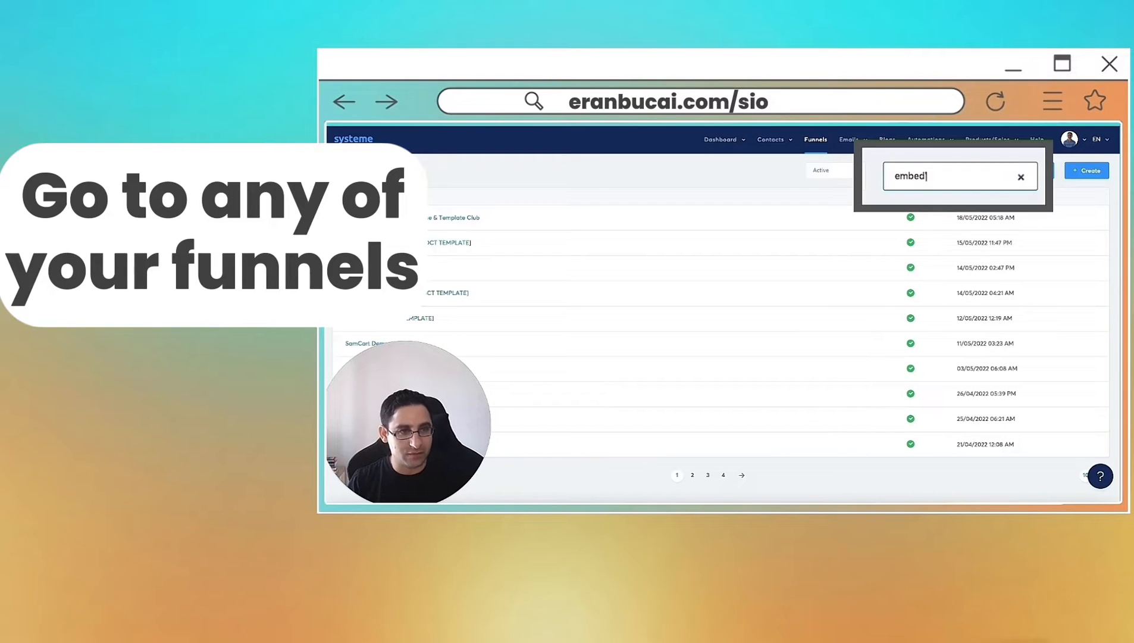
- View the copypost.io step's automation rules in External Embed Funnels, then head to the contacts tags list
left_click(1035, 170)
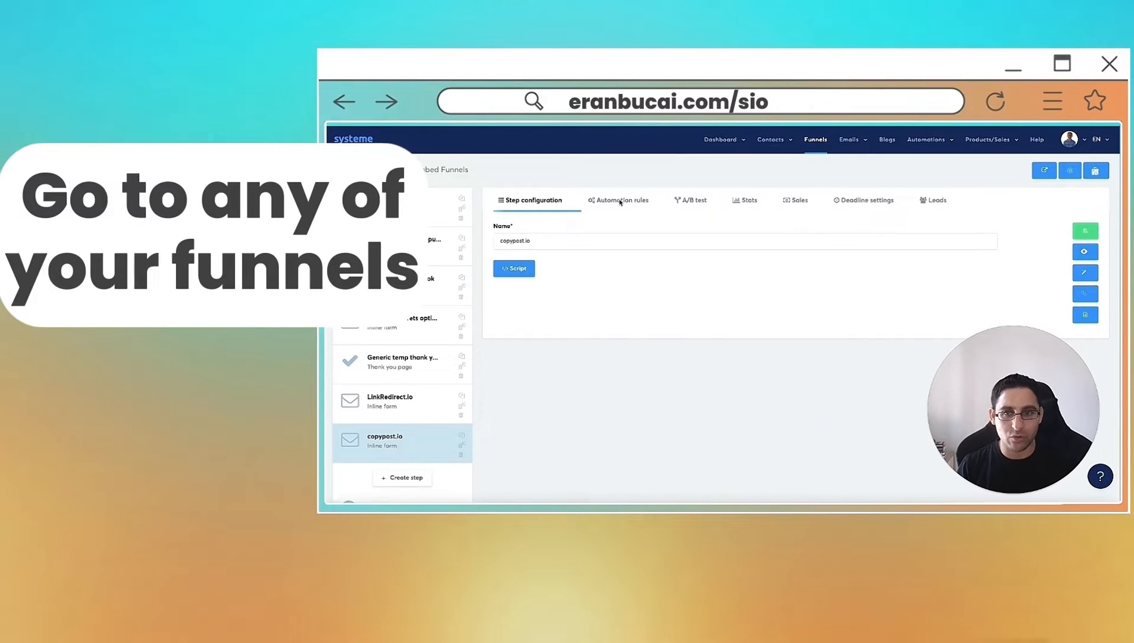
left_click(622, 200)
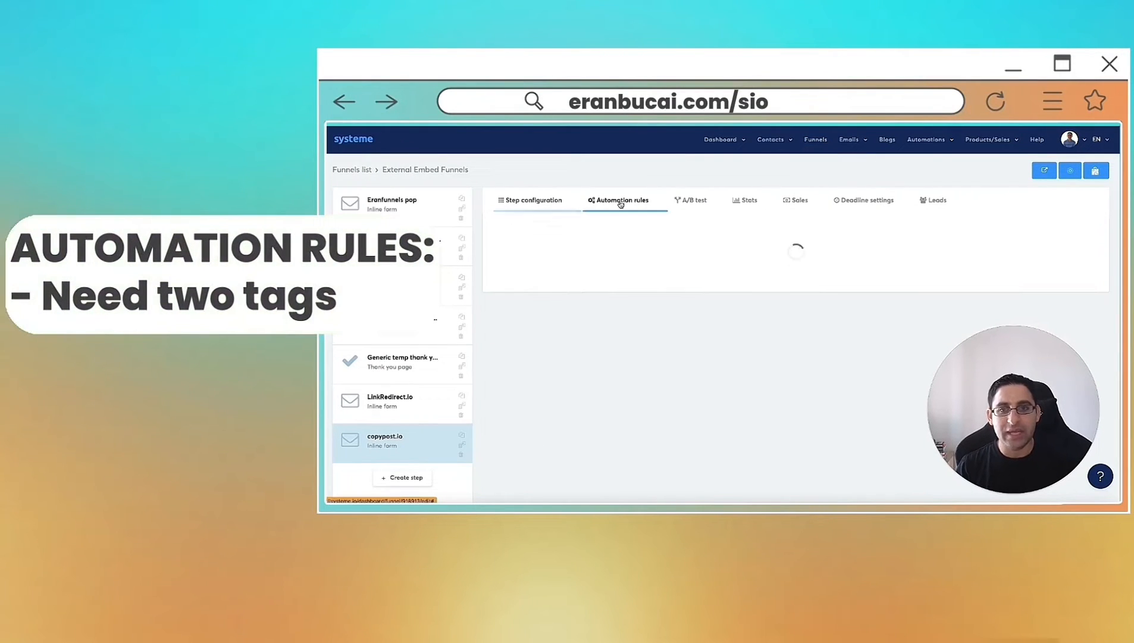
left_click(619, 200)
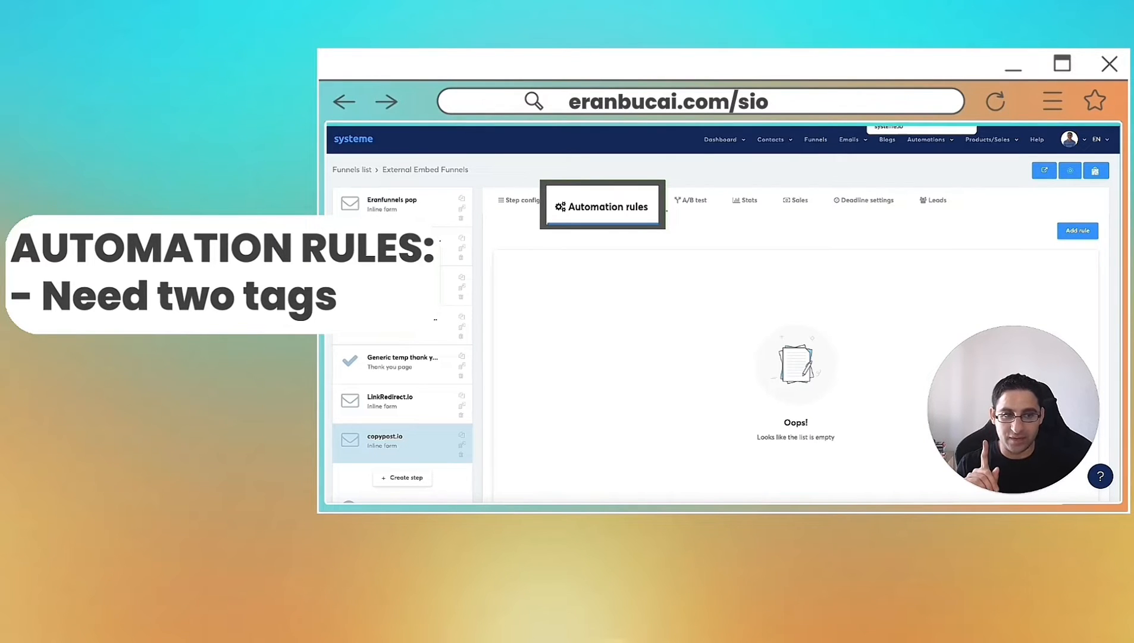
left_click(772, 139)
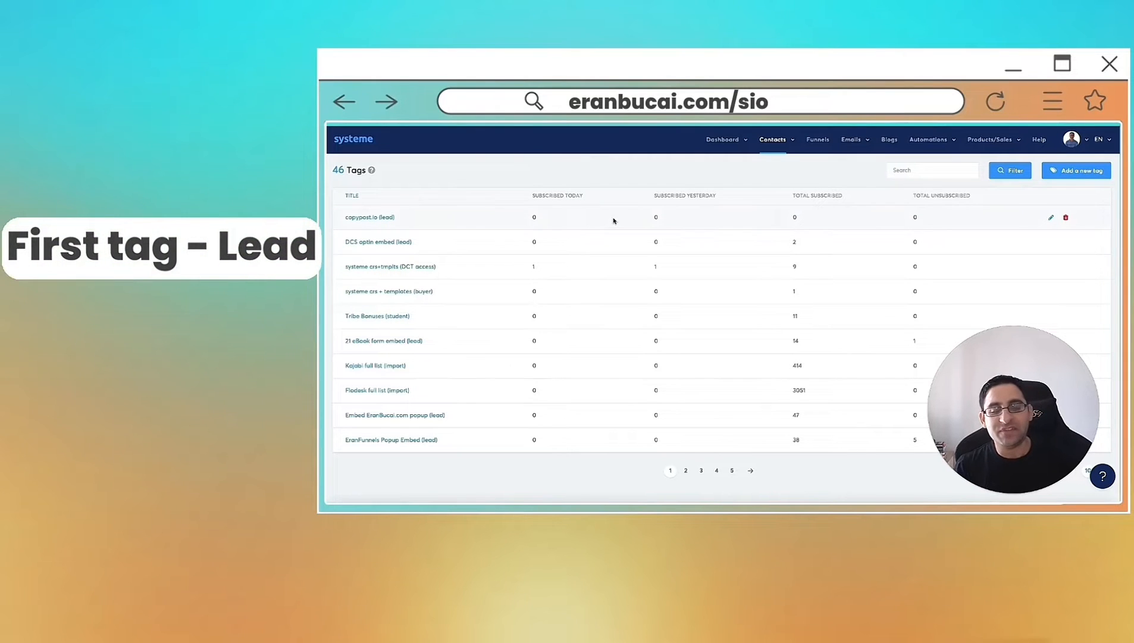
mouse_move(380, 216)
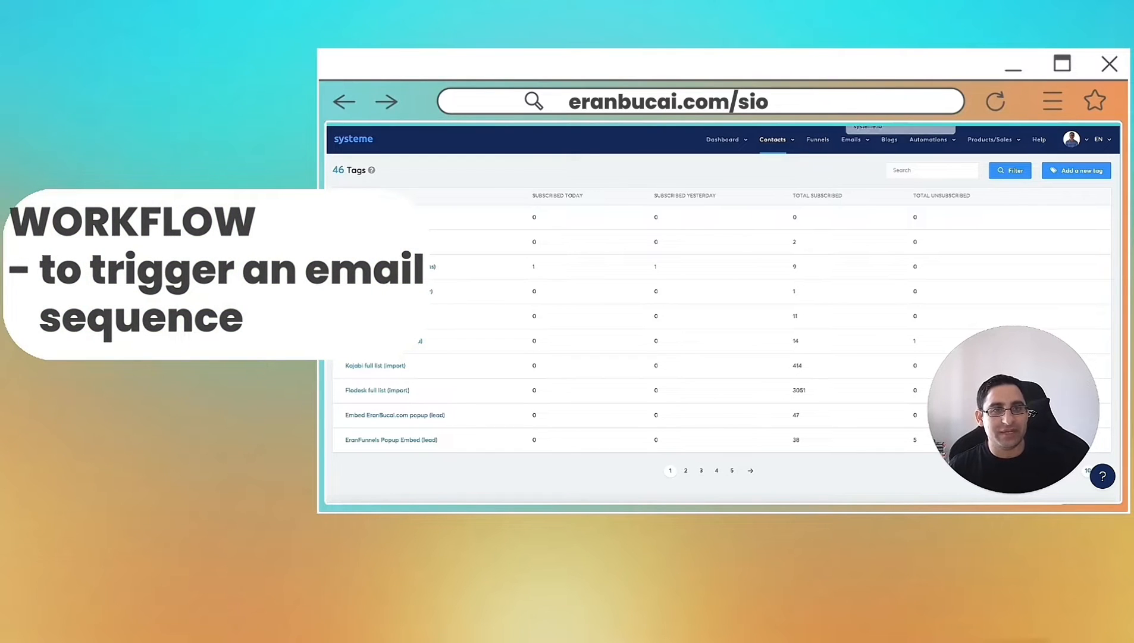
- Show the Automations menu with its Rules and Workflows options over the tags list
left_click(930, 140)
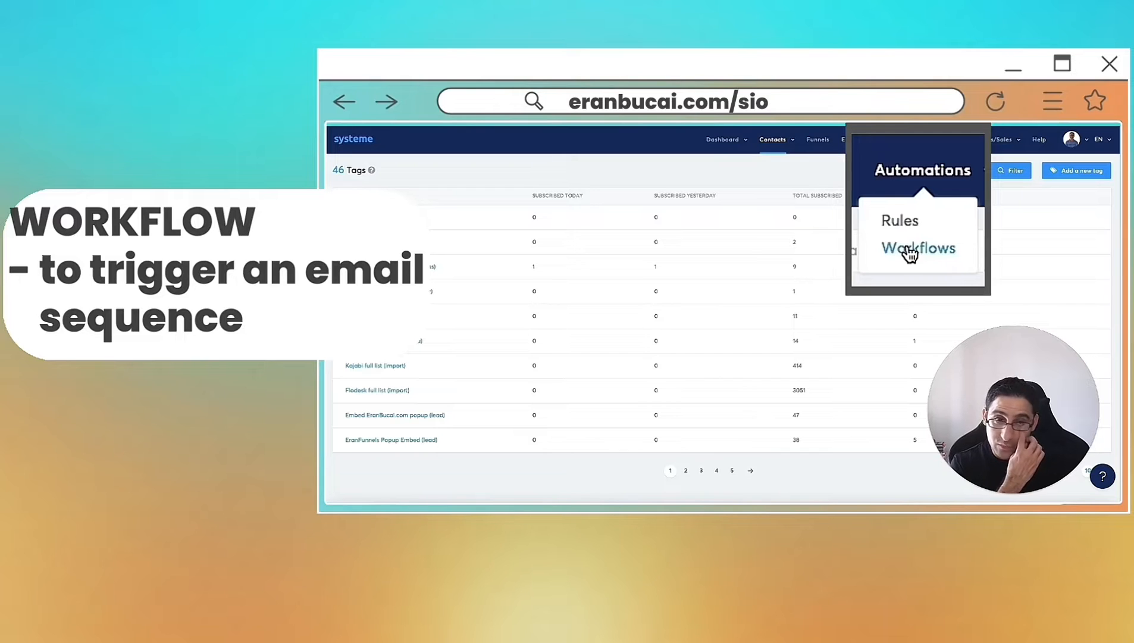
- Add a new contact tag named CopyPost.io (Email Sequence) and save it
left_click(1075, 170)
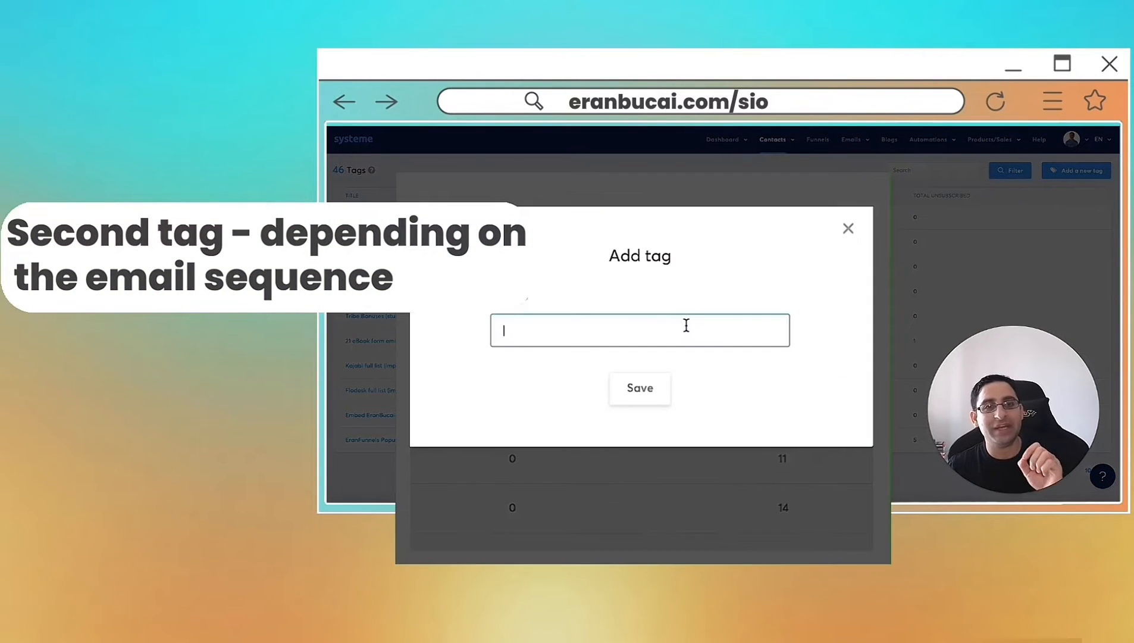
left_click(639, 329)
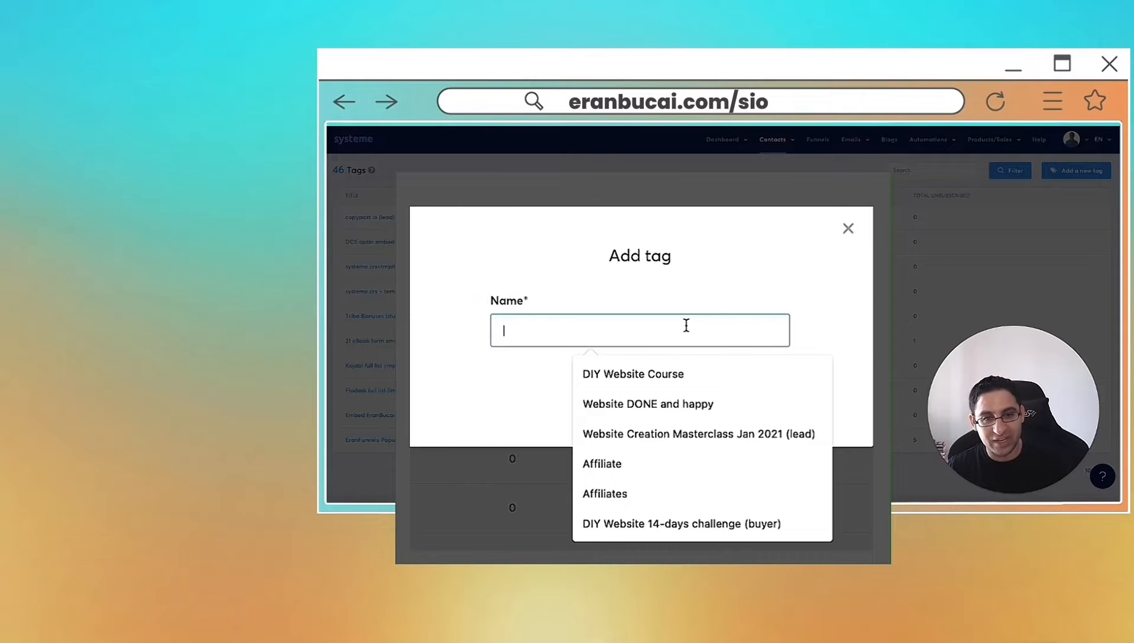
type("CopyPost.io (Sequence")
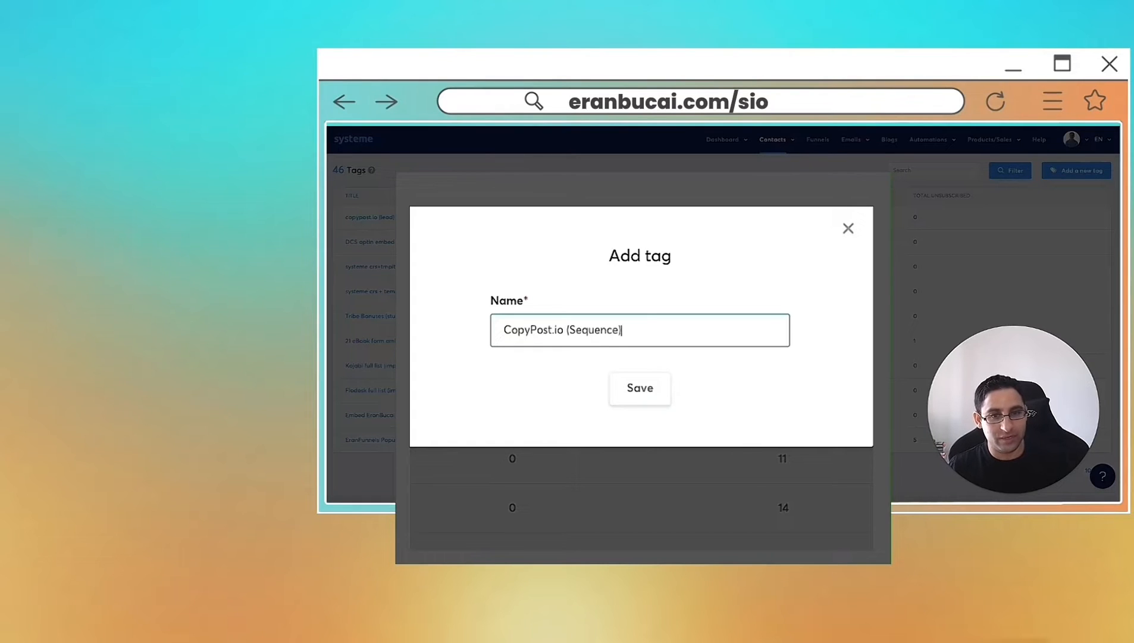
left_click(639, 387)
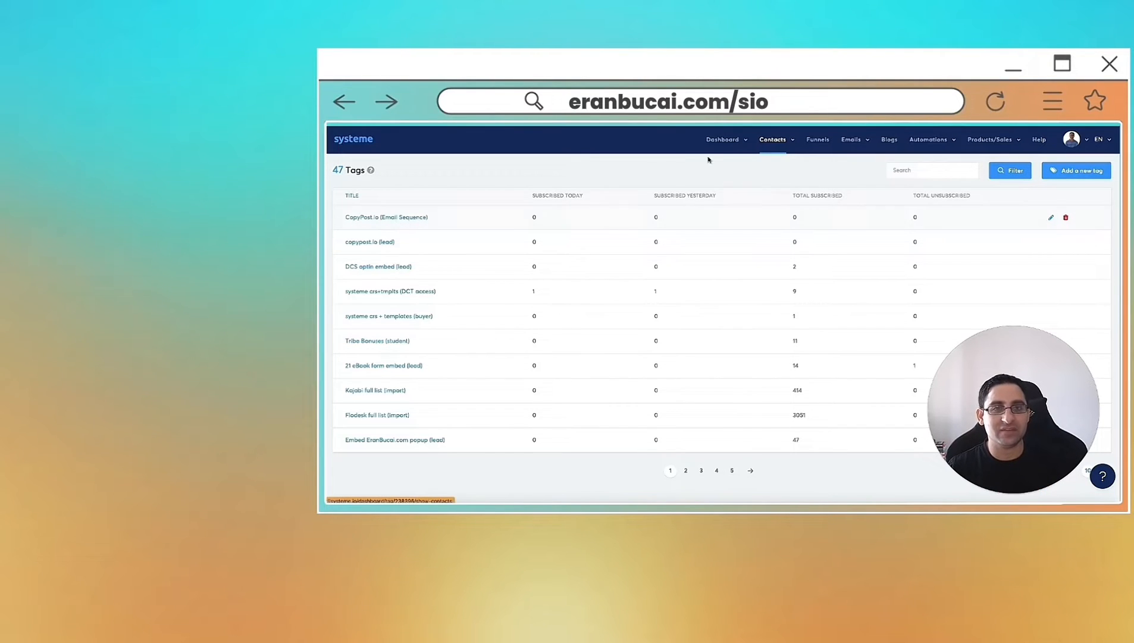
- Create a Funnel step form subscribed rule adding the CopyPost.io (Email Sequence) and copypost.io (lead) tags, and save it
left_click(772, 140)
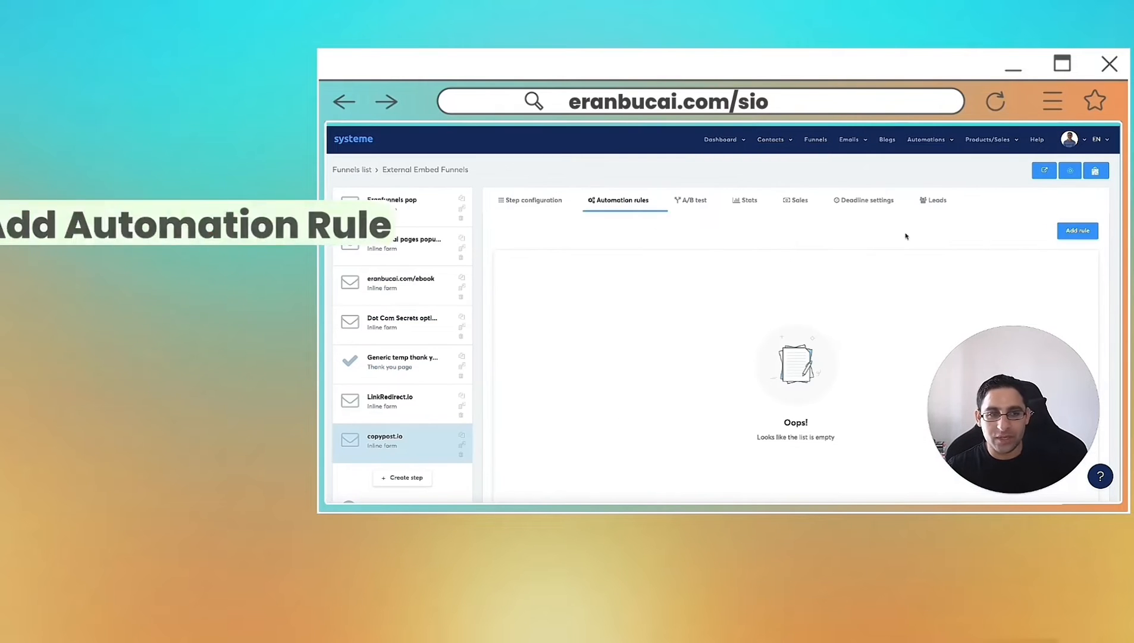
left_click(1076, 230)
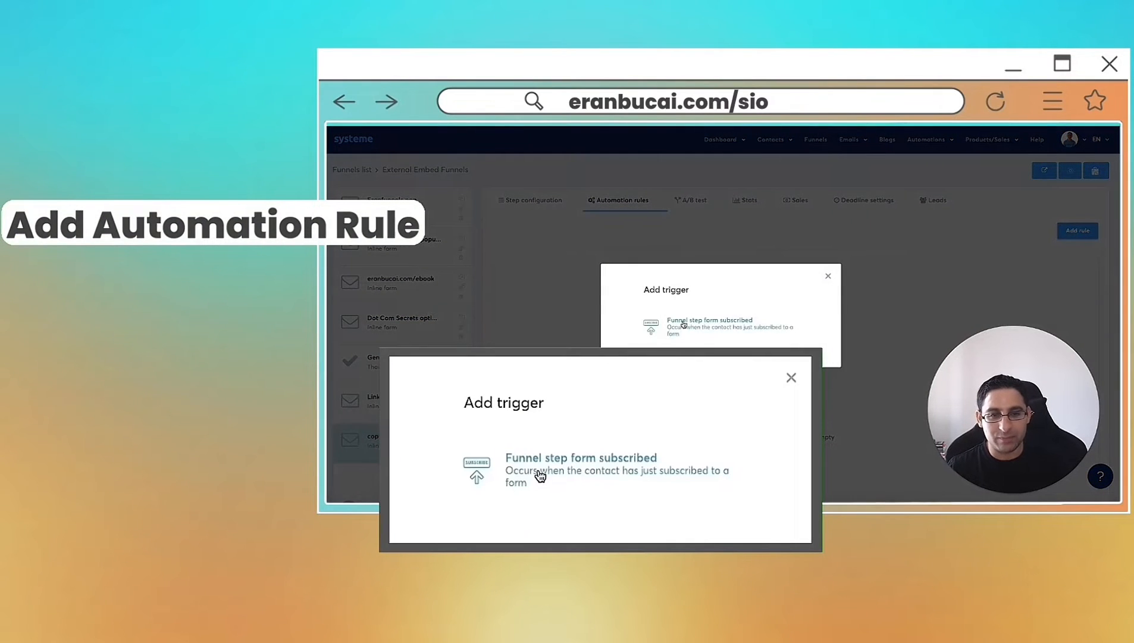
left_click(580, 469)
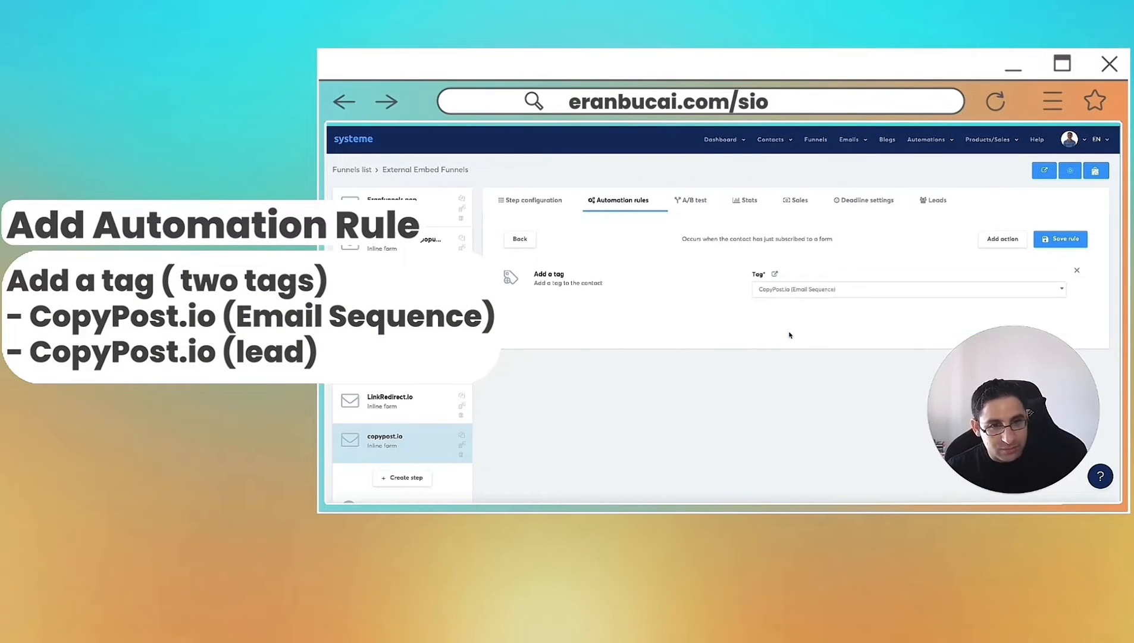
left_click(1002, 239)
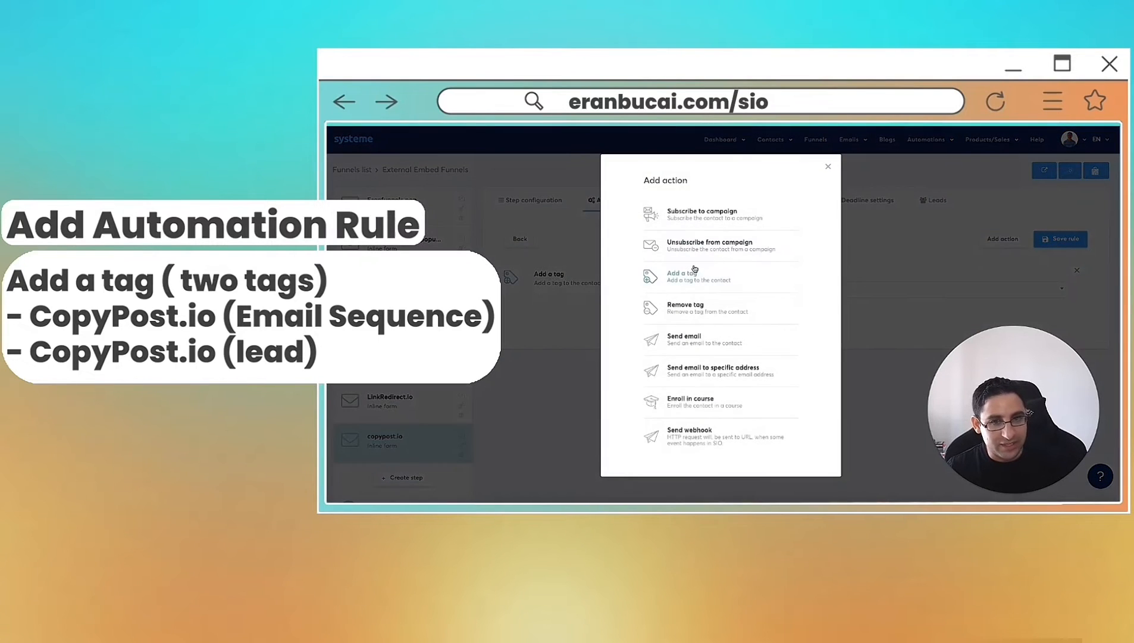
left_click(699, 276)
type("copy")
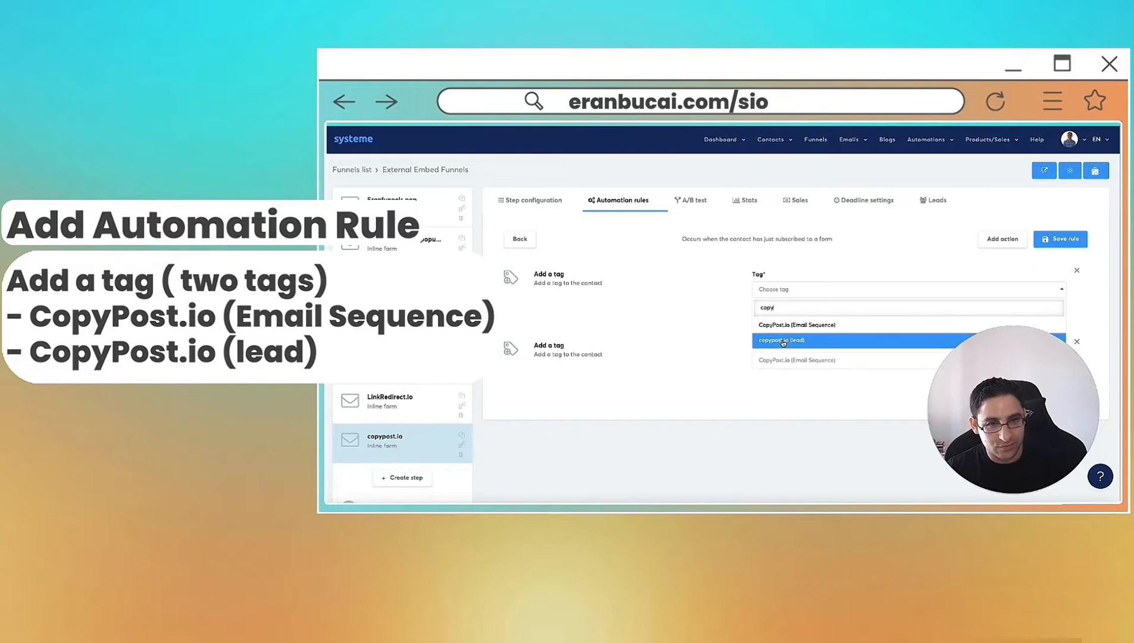
left_click(782, 341)
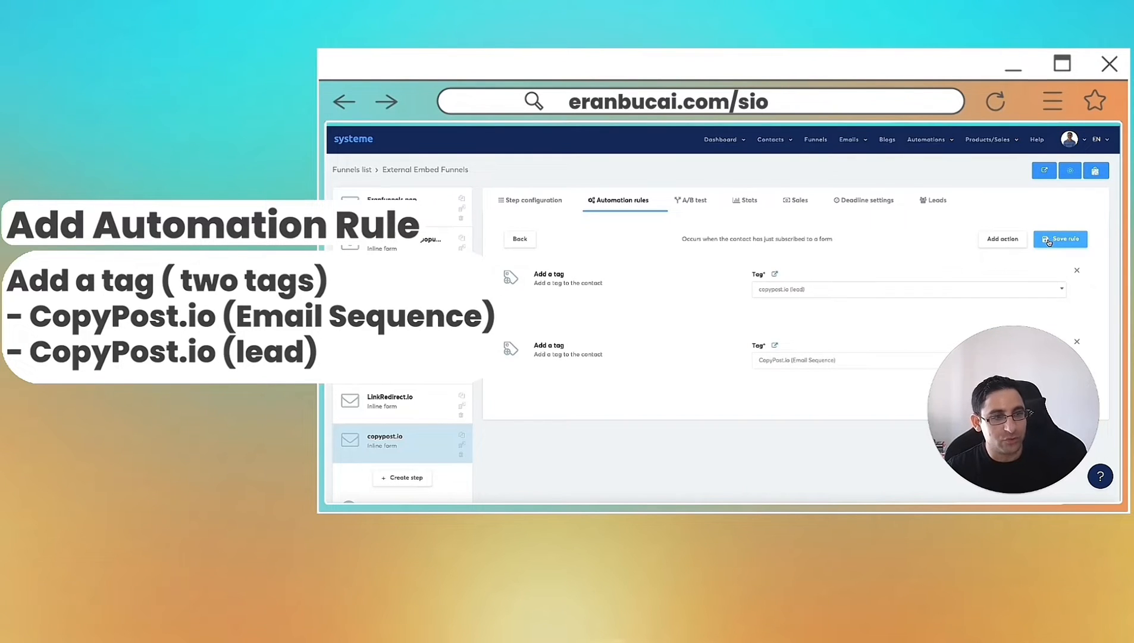
left_click(1059, 239)
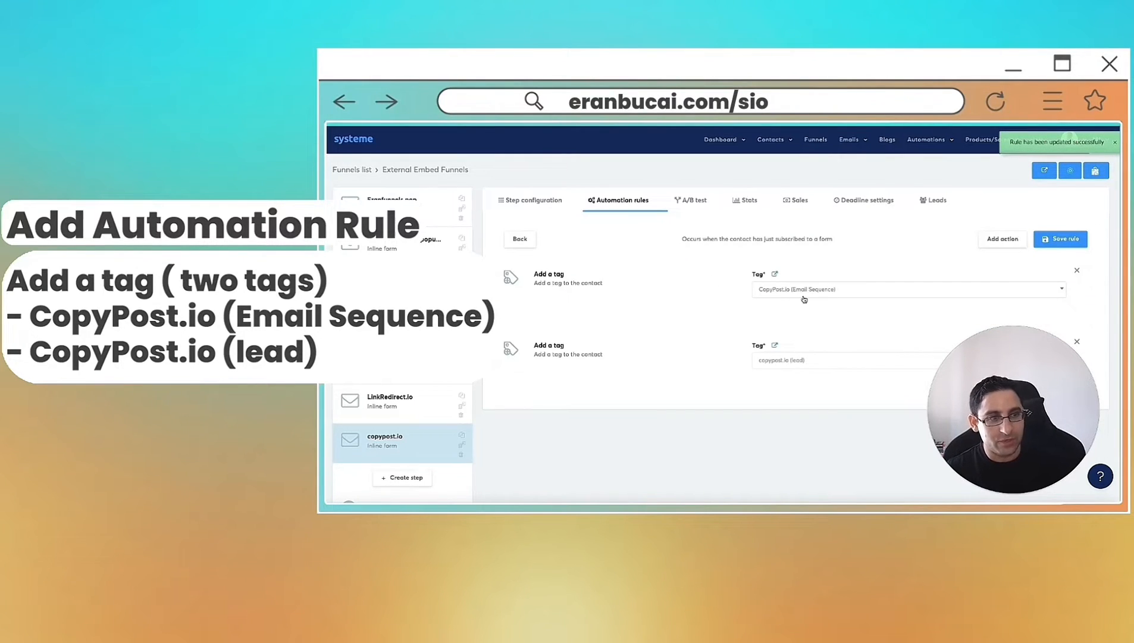
left_click(1001, 240)
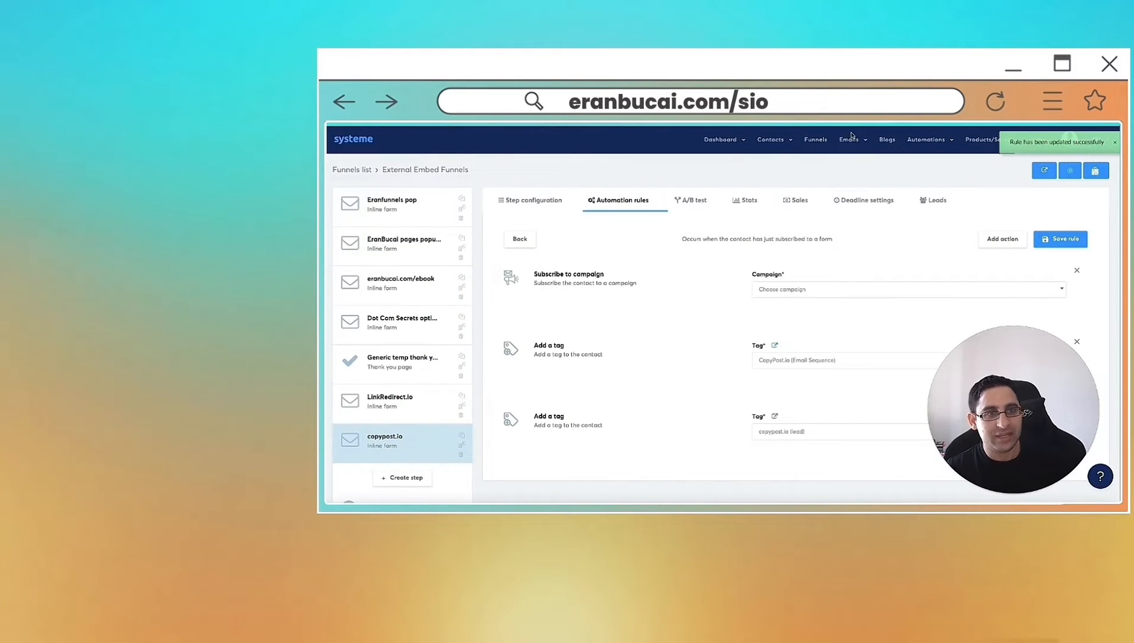
- Start a new email campaign named CopyPost.io (email sequence)
left_click(850, 139)
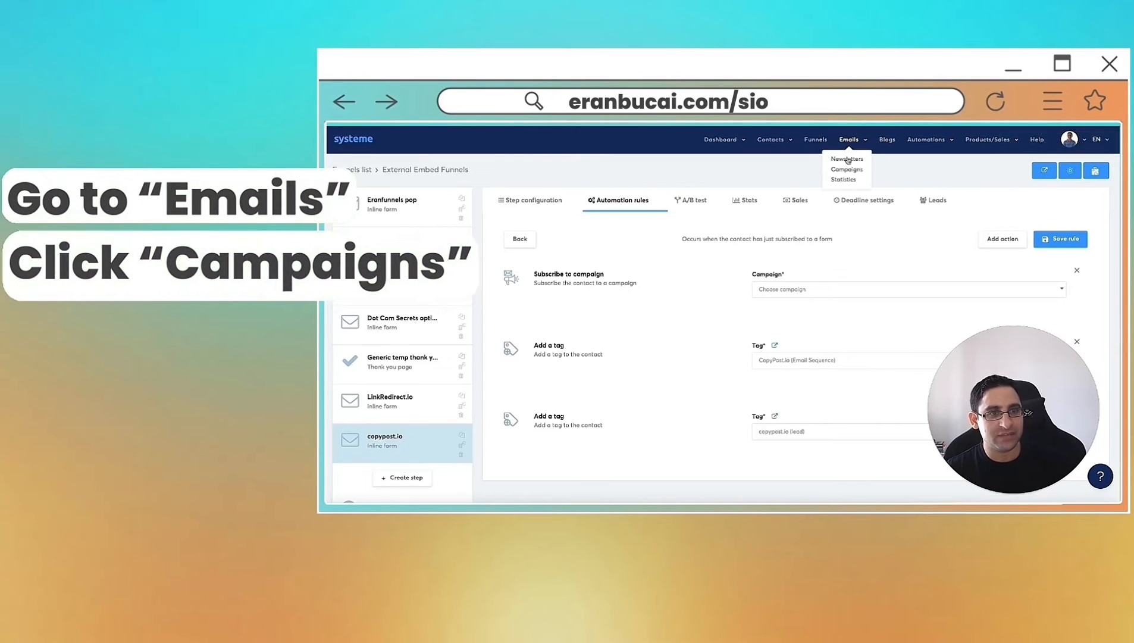
left_click(845, 169)
type("CopyPost.io")
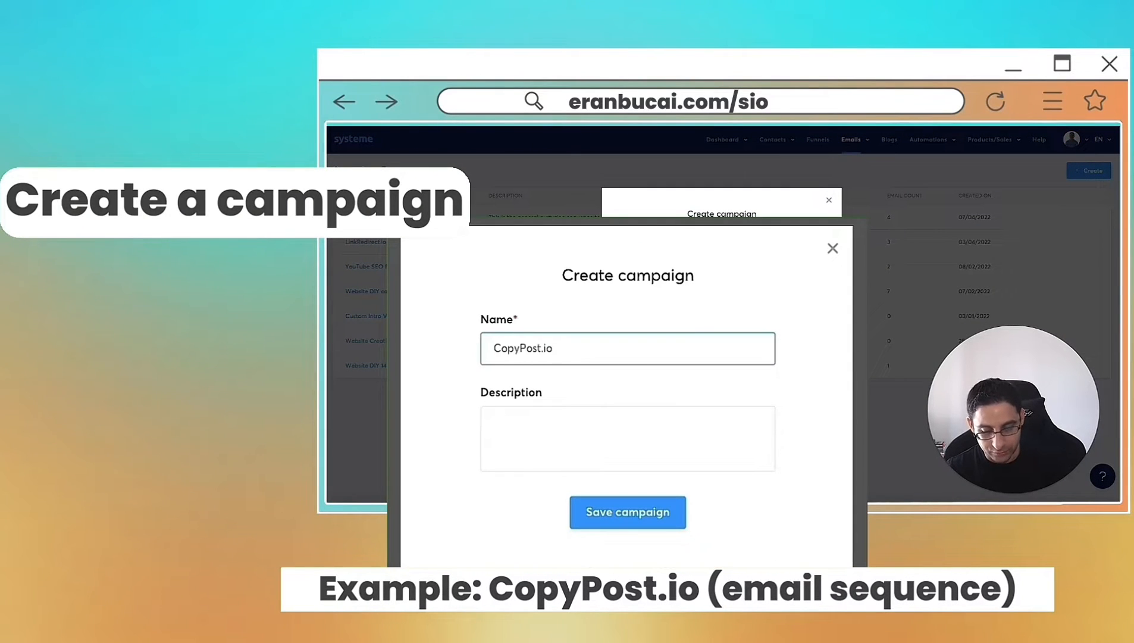
type("(email sequence)")
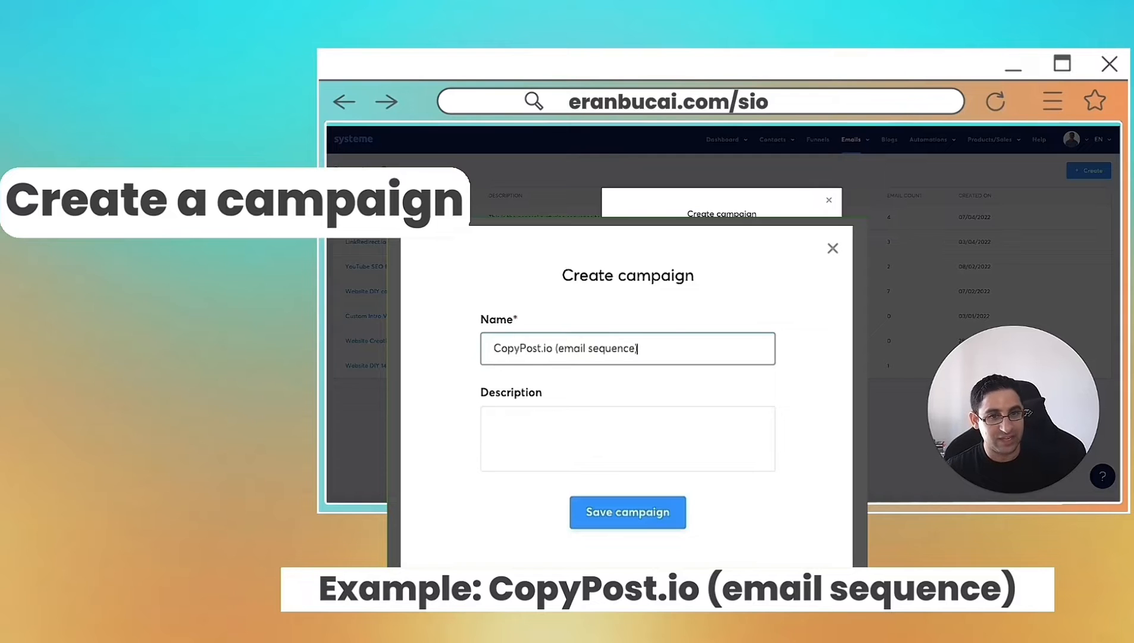
left_click(626, 438)
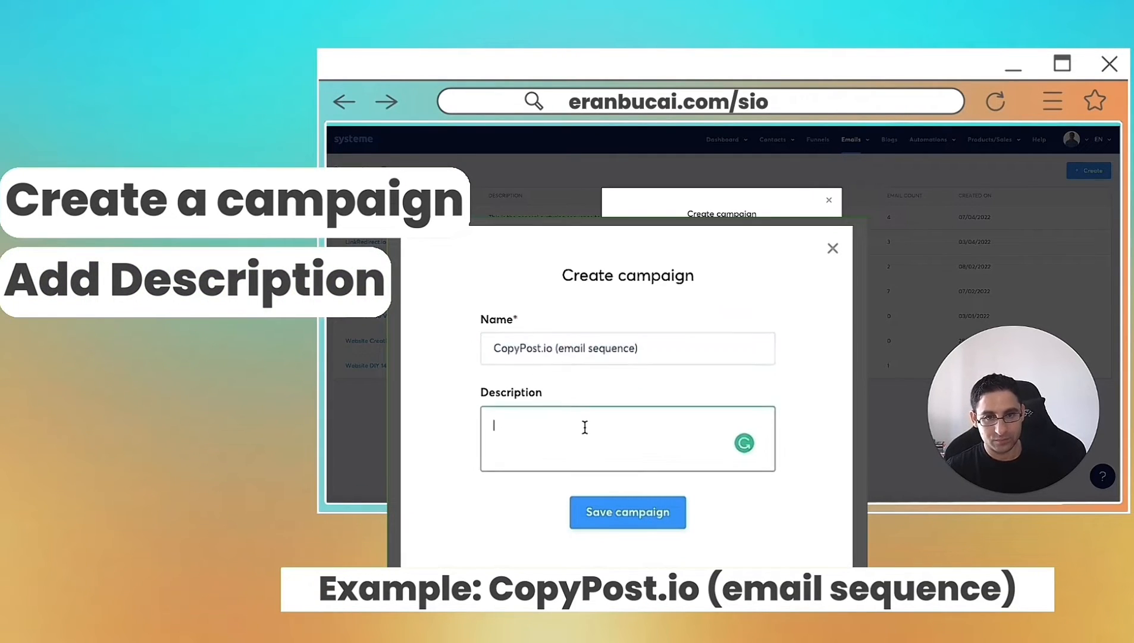
- Describe the campaign as an email sequence for copypost.io software opt-ins and save it
type("This email sequence is triggered when someone opt")
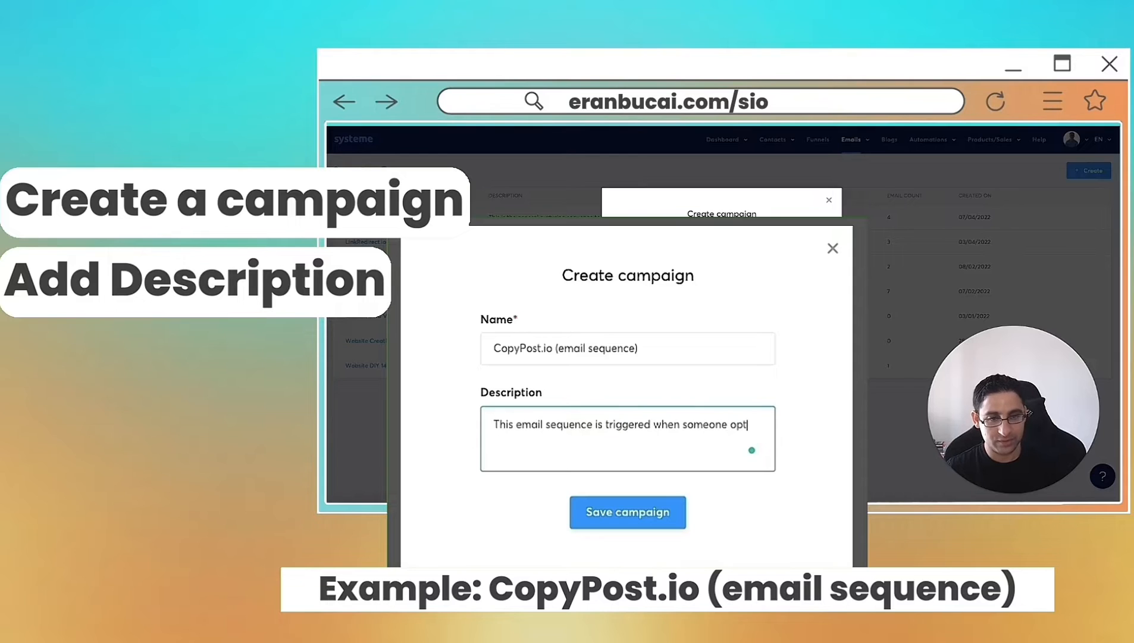
type("s-in to u")
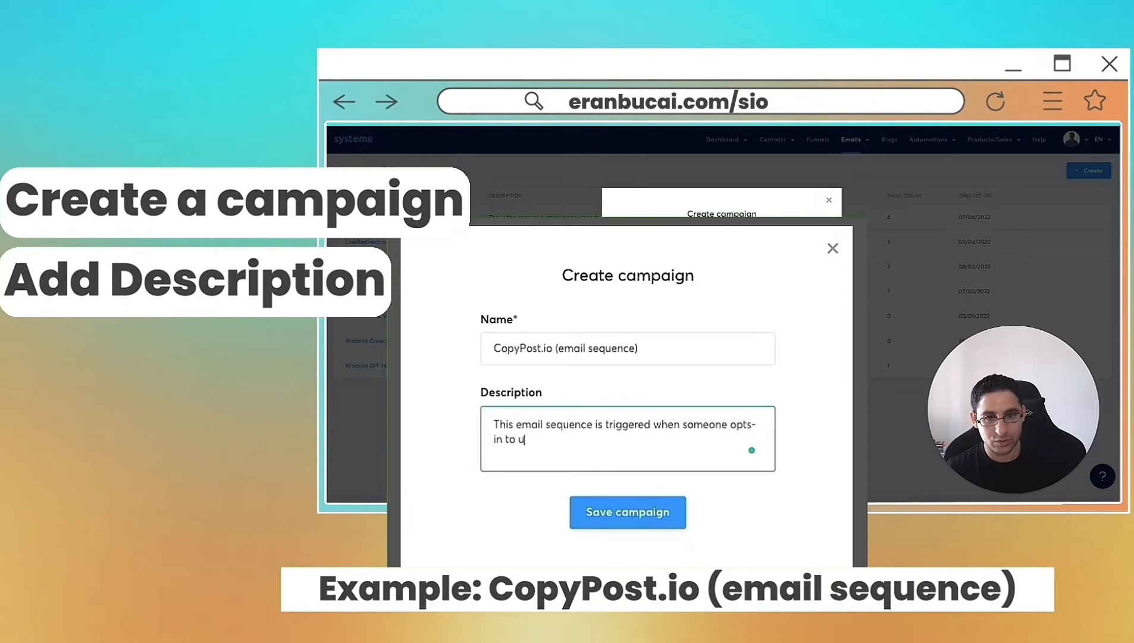
type("se my c")
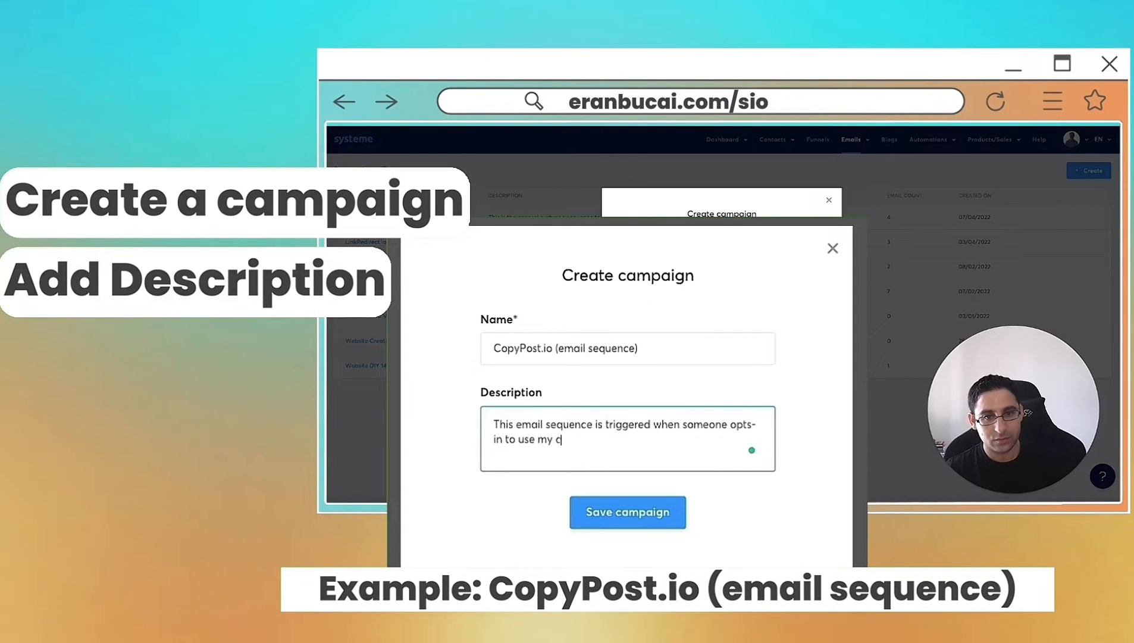
type("opypost.io s")
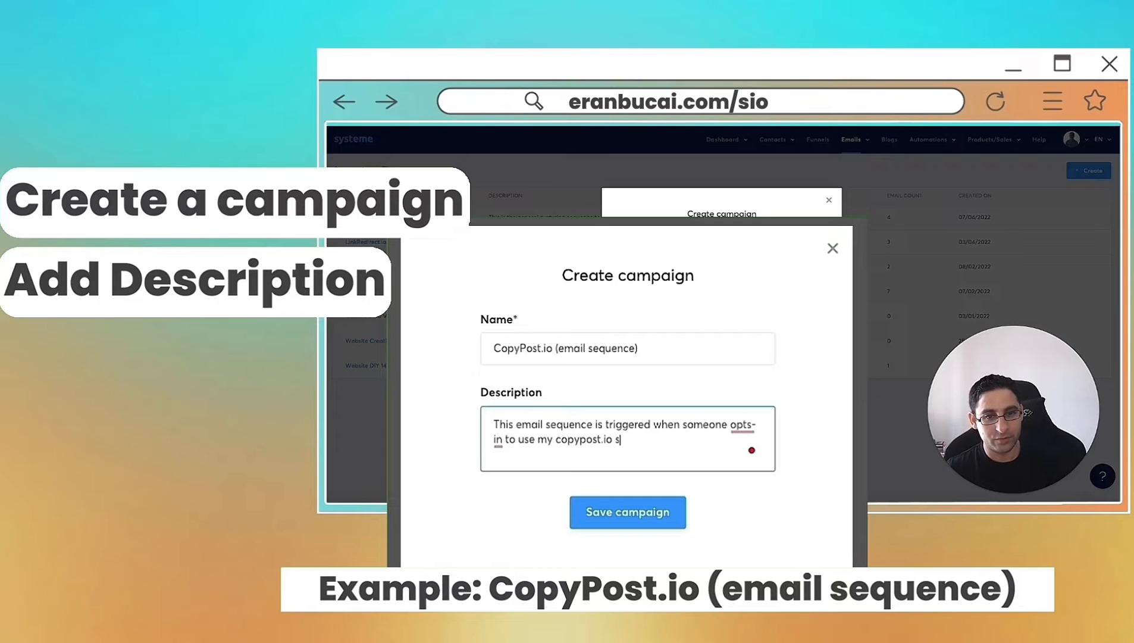
type("oftware.")
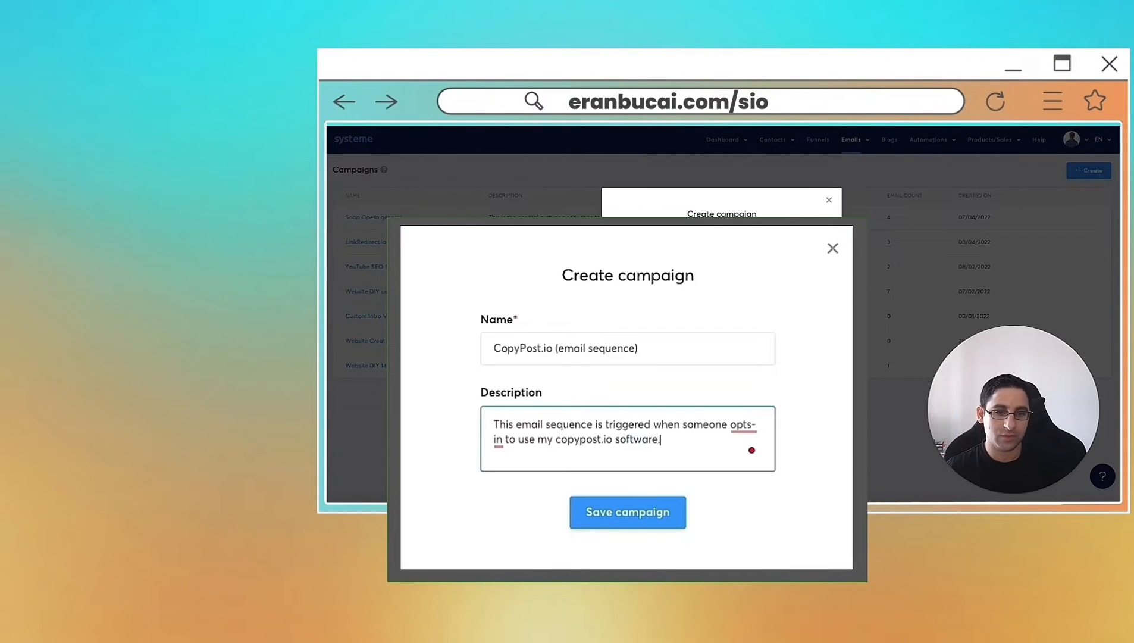
left_click(626, 511)
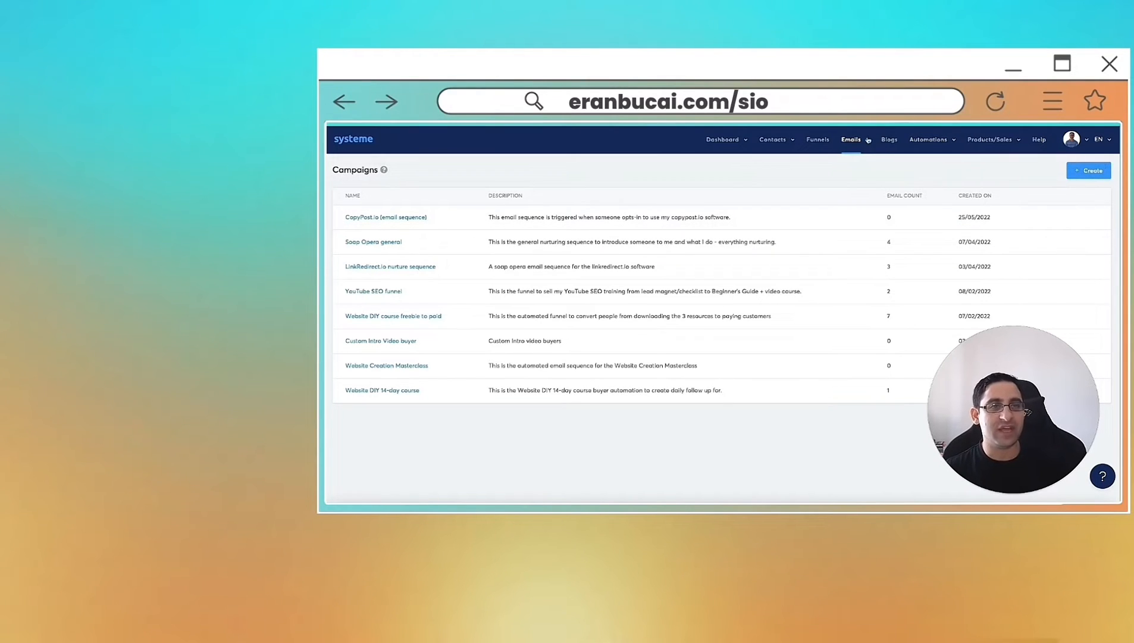
left_click(852, 140)
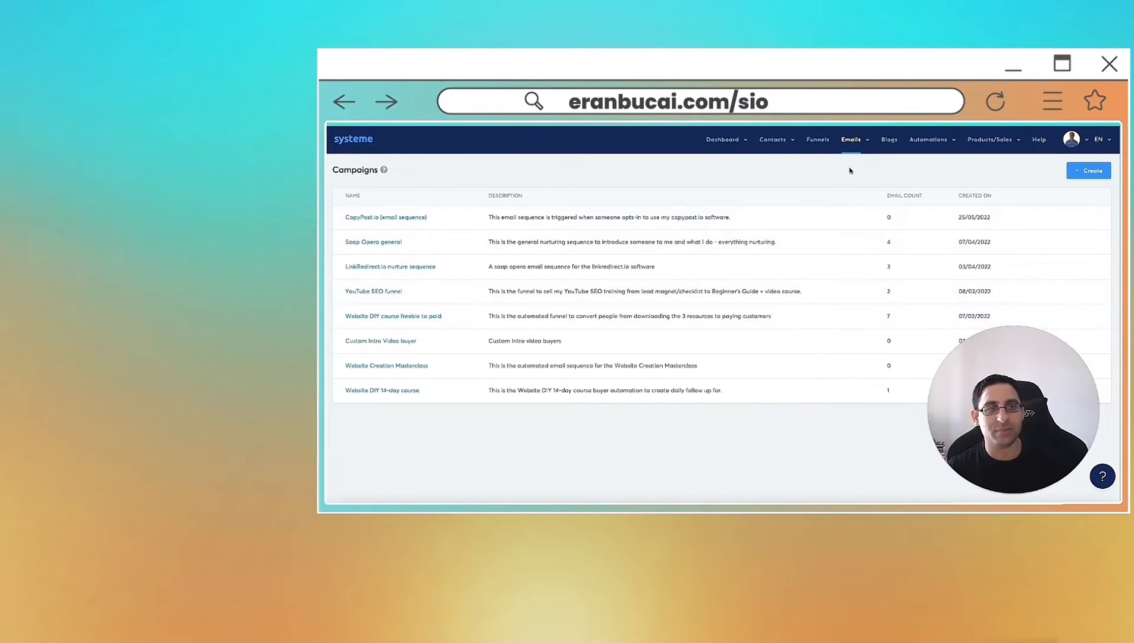
left_click(988, 139)
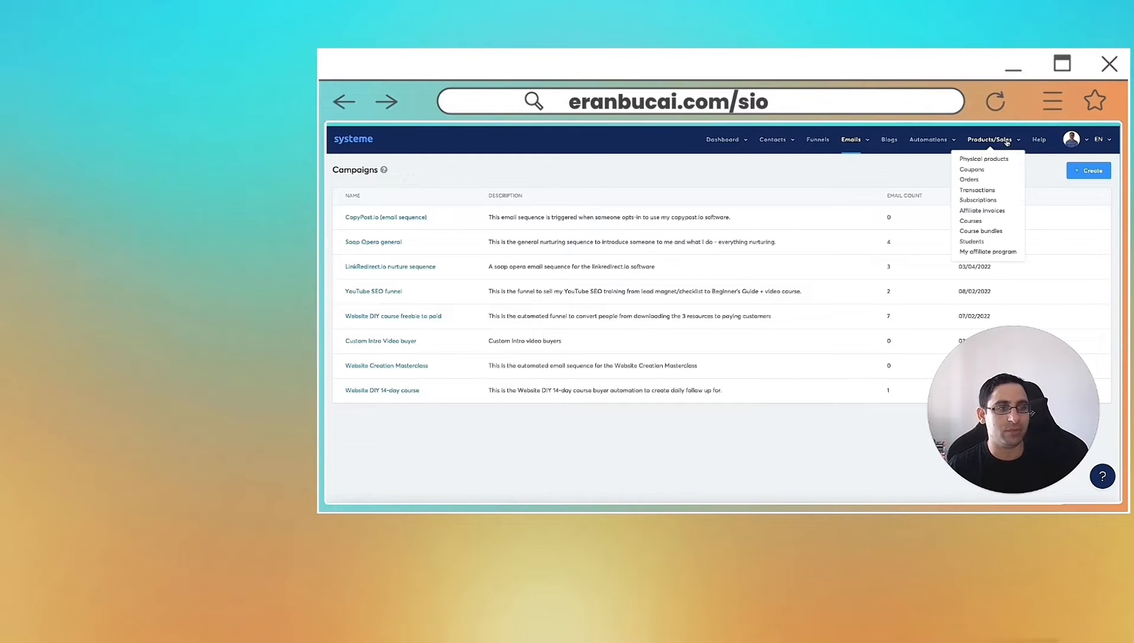
- Create a new workflow and save its name as Unsubscribe from CopyPost.io
left_click(927, 140)
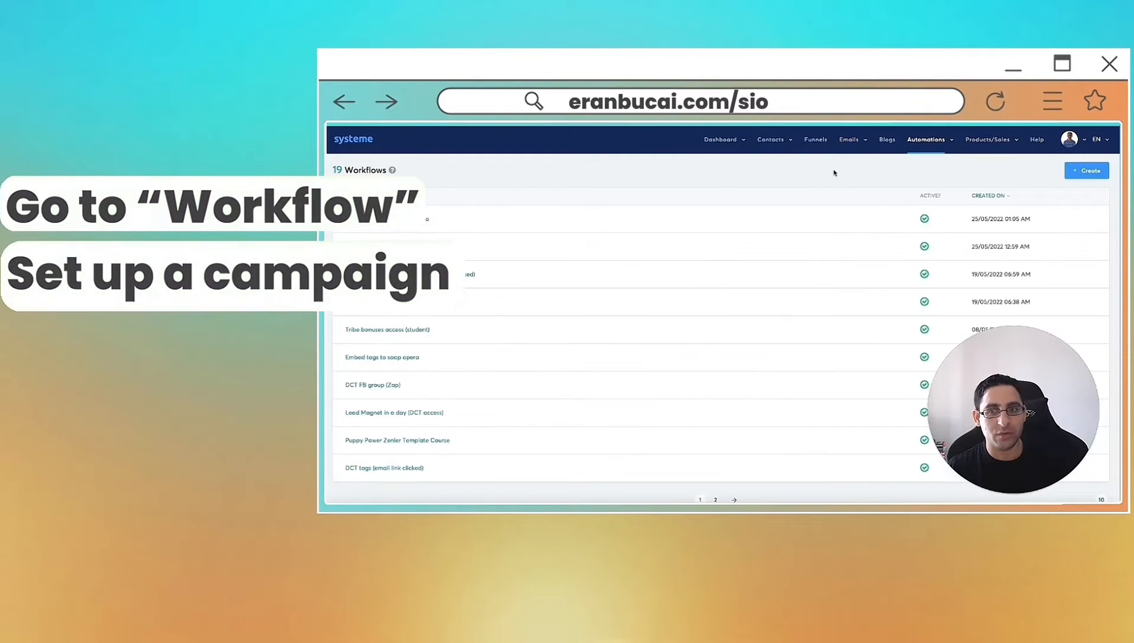
left_click(1086, 170)
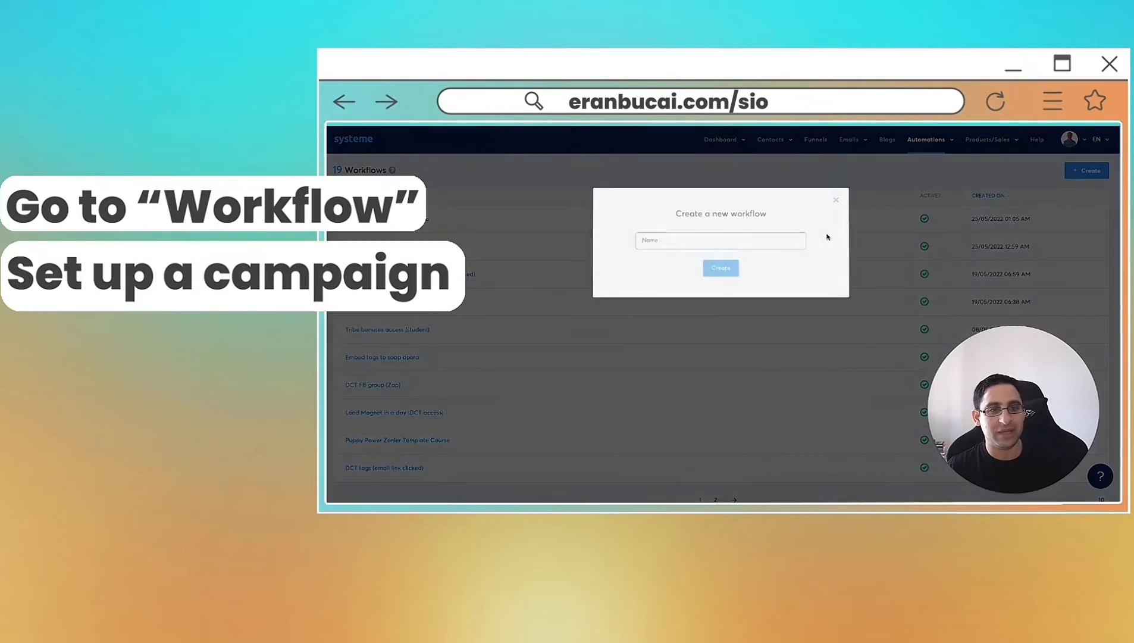
type("CopyPost.io (")
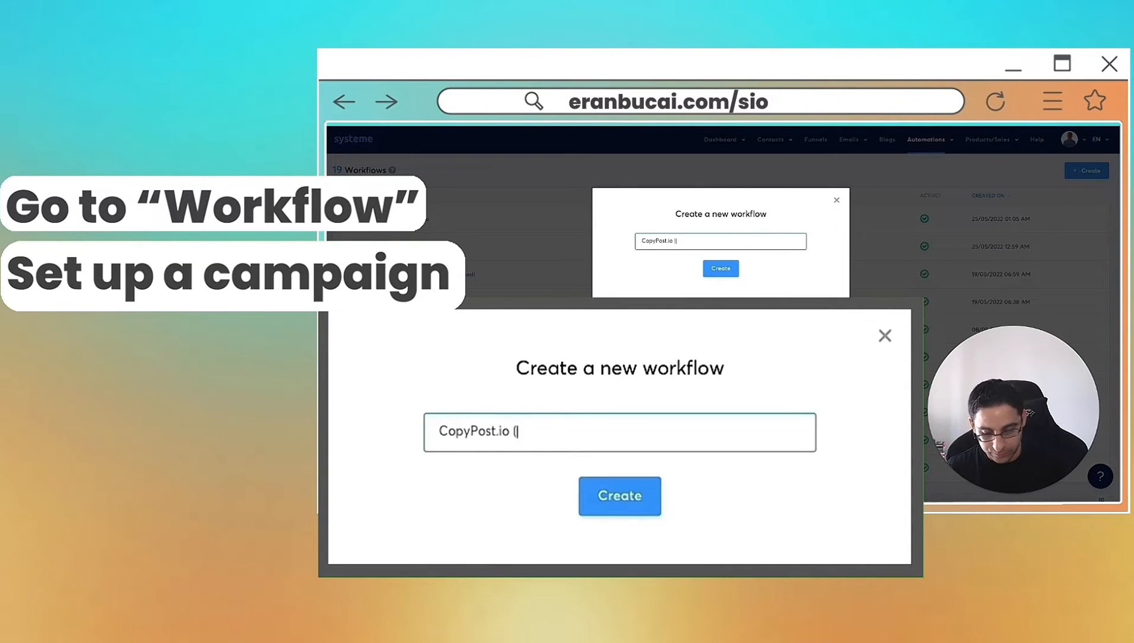
left_click(618, 496)
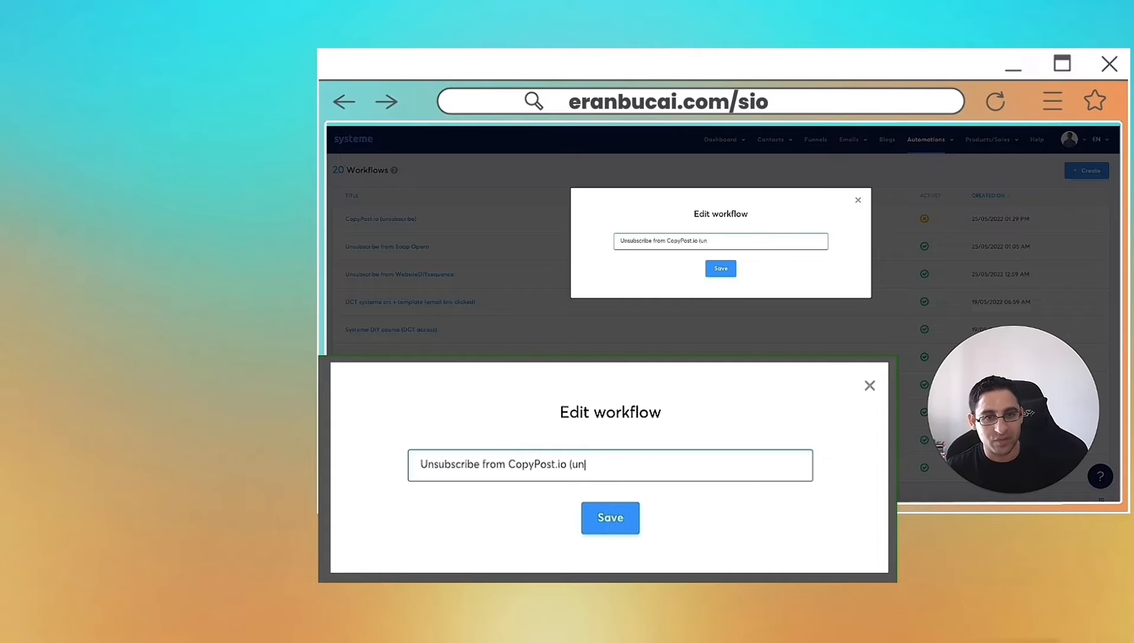
left_click(609, 518)
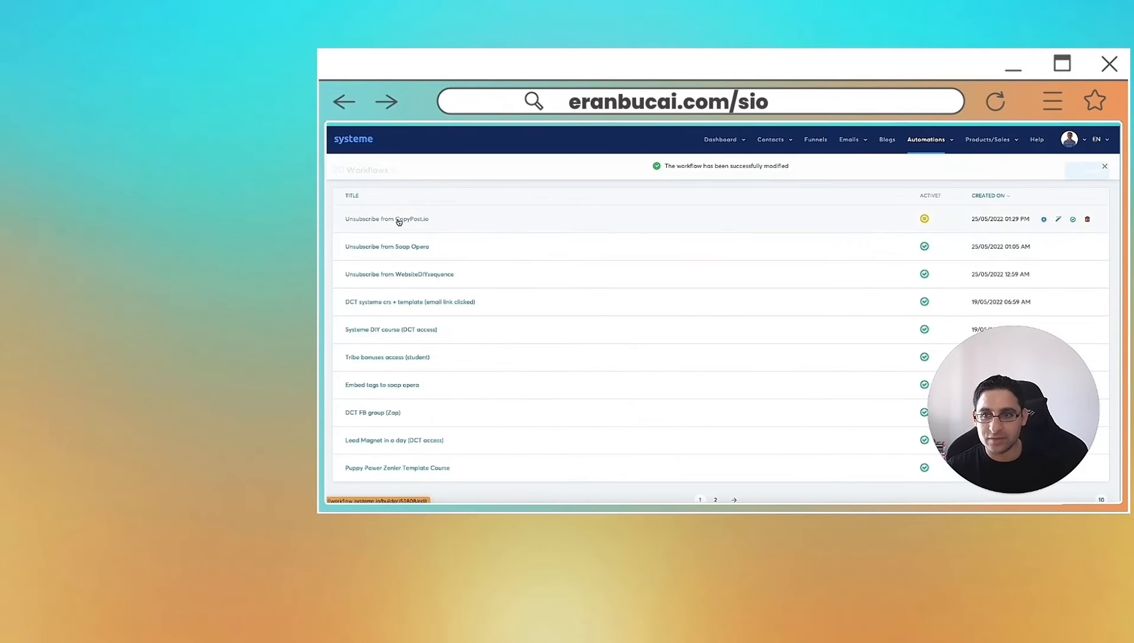
mouse_move(780, 243)
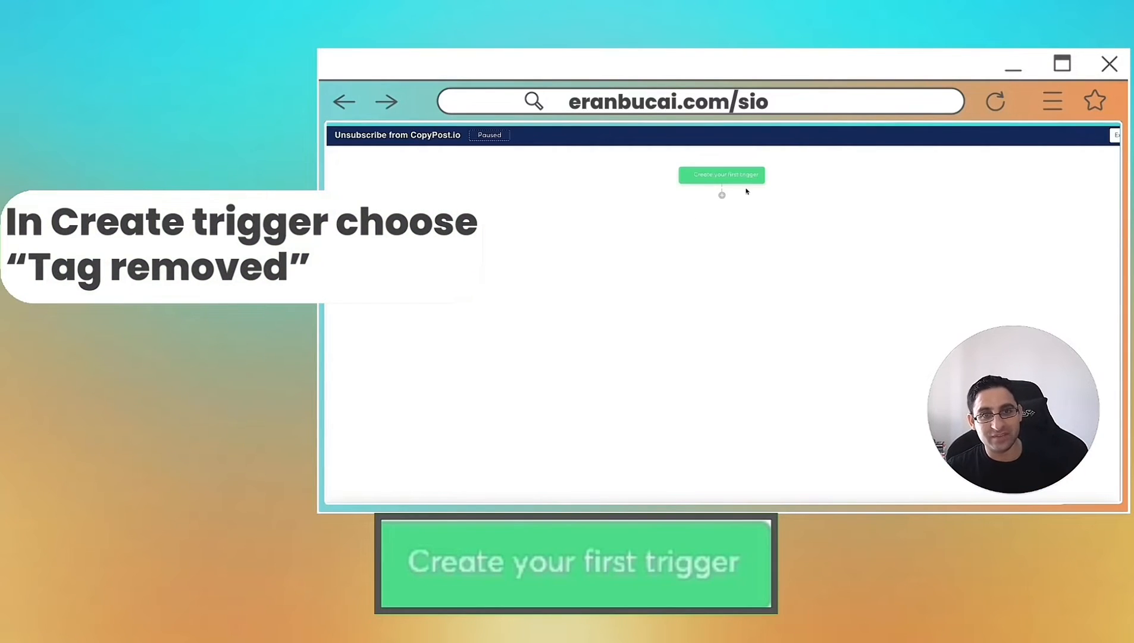
- Add a Tag removed trigger for the CopyPost.io (Email Sequence) tag to the workflow
type("copy")
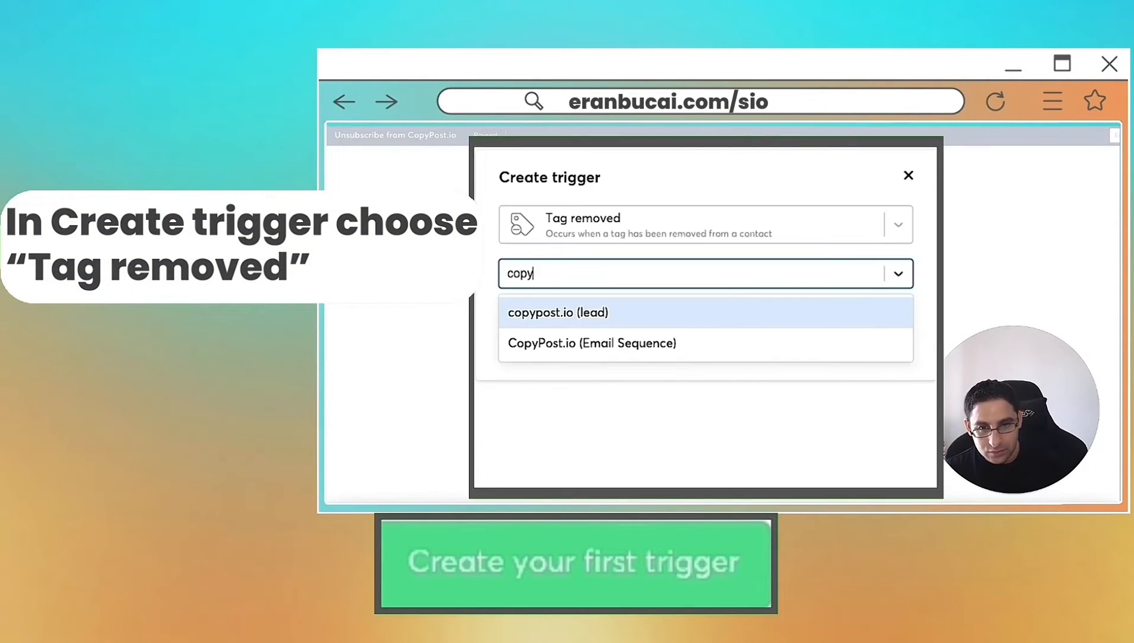
left_click(592, 342)
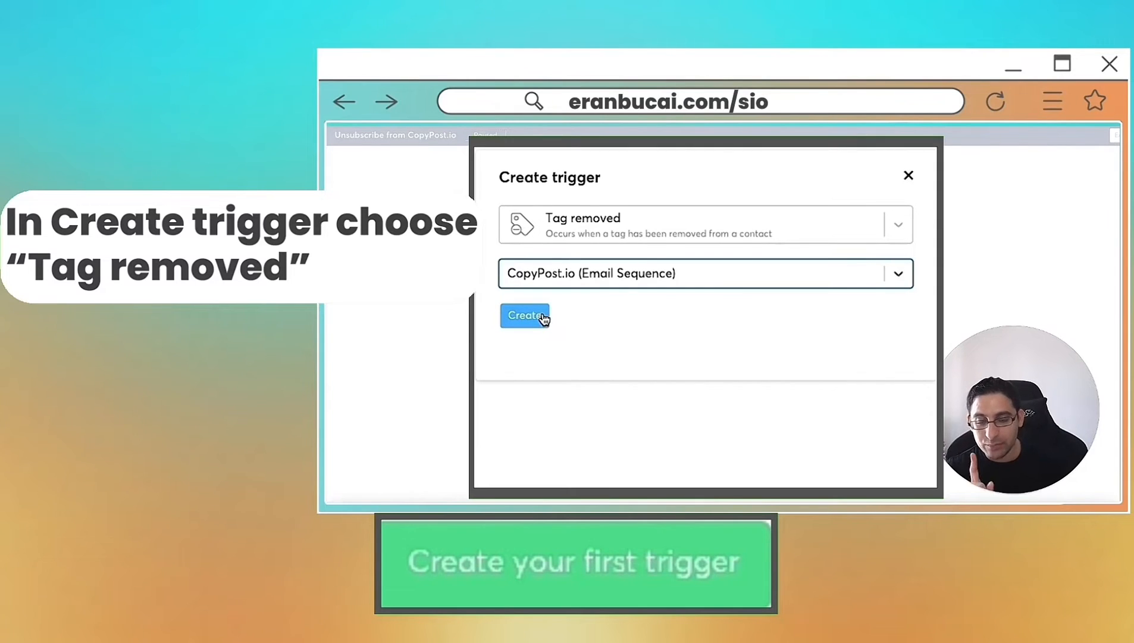
left_click(524, 315)
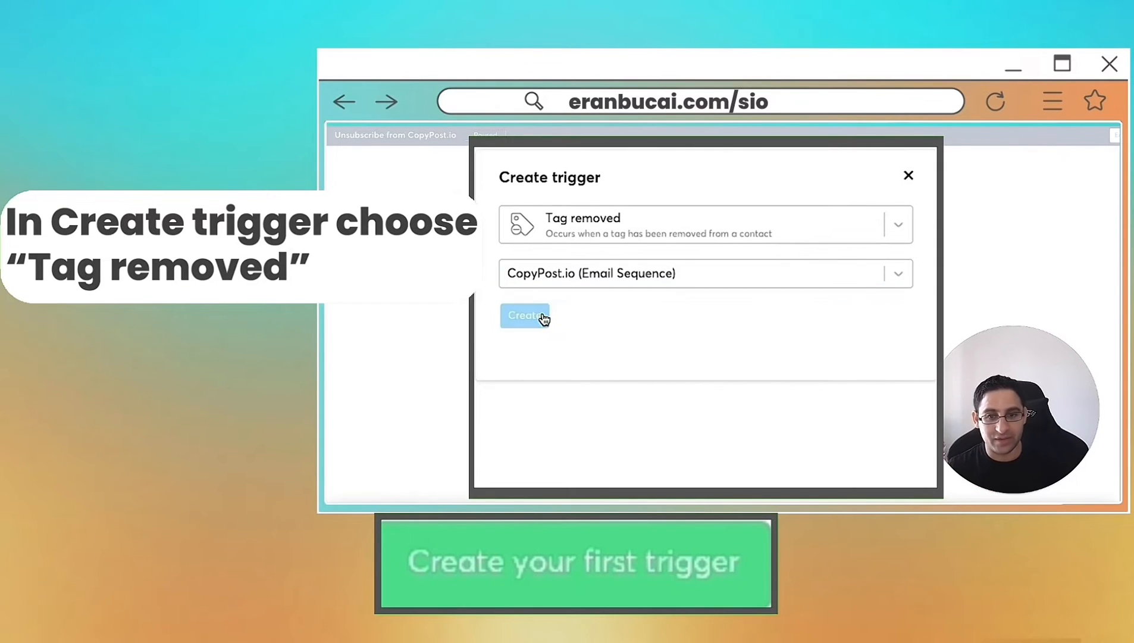
left_click(523, 315)
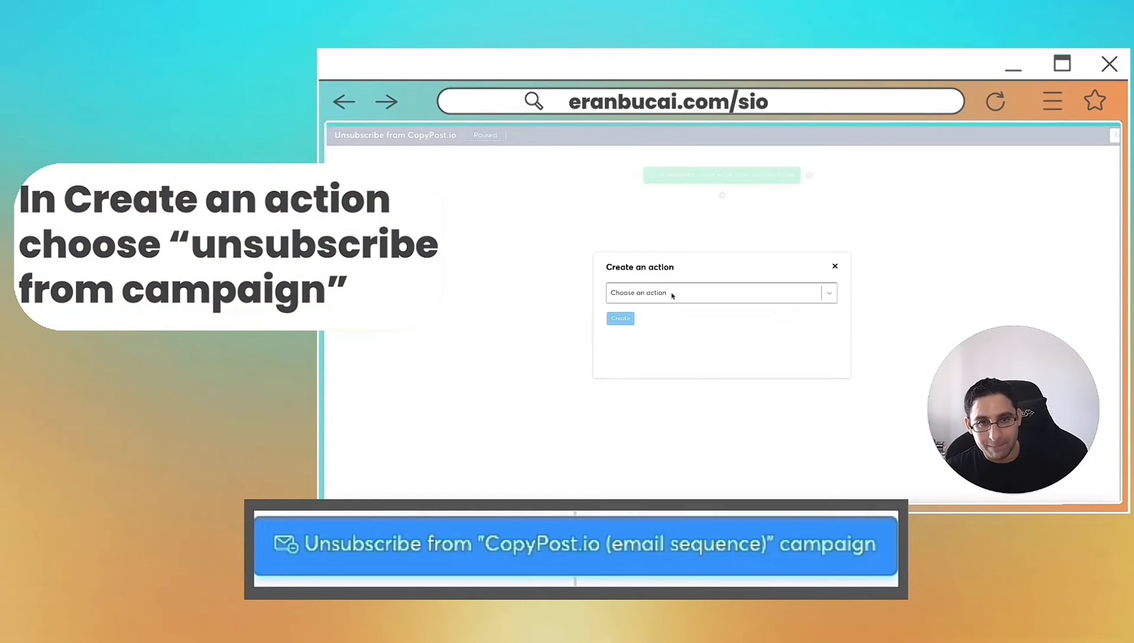
- Add an Unsubscribe from campaign action for CopyPost.io (email sequence) and activate the workflow
left_click(720, 293)
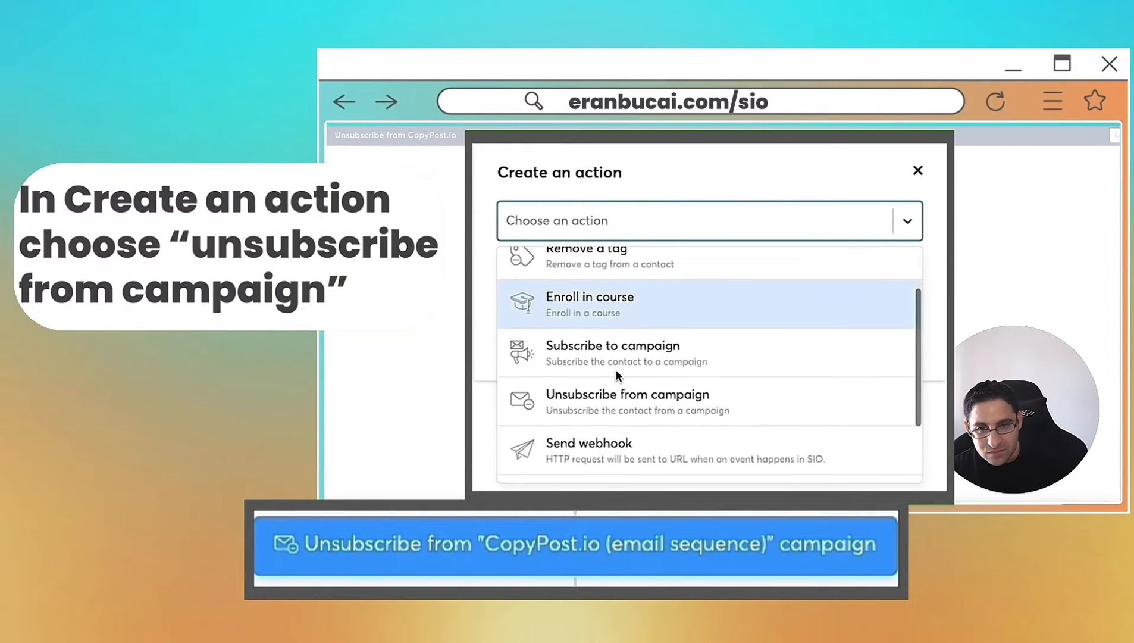
left_click(627, 394)
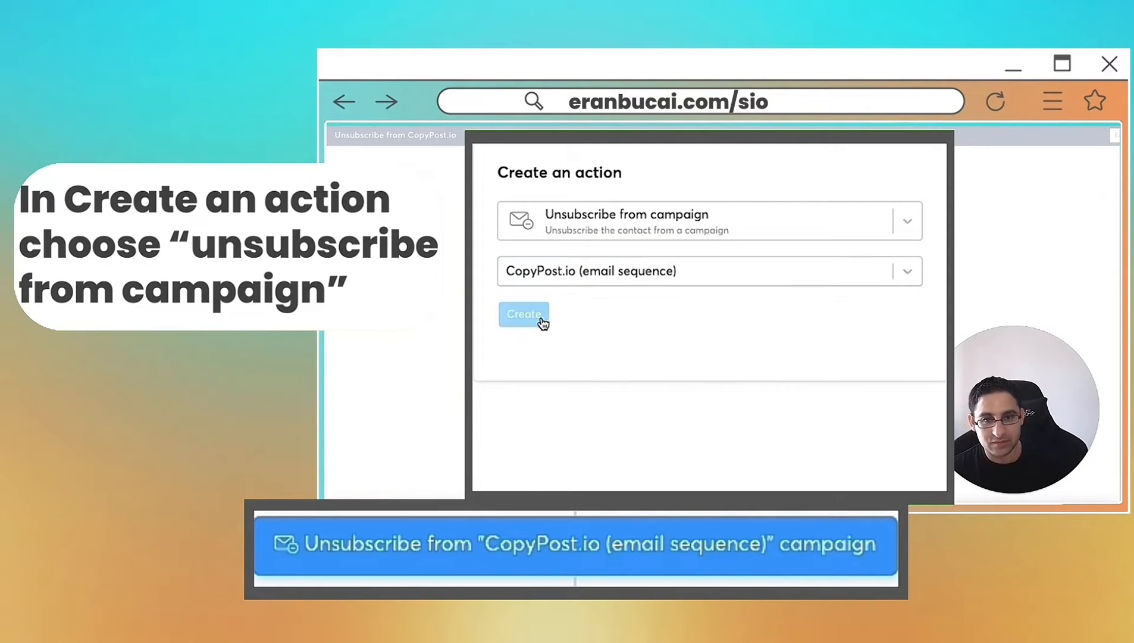
left_click(523, 314)
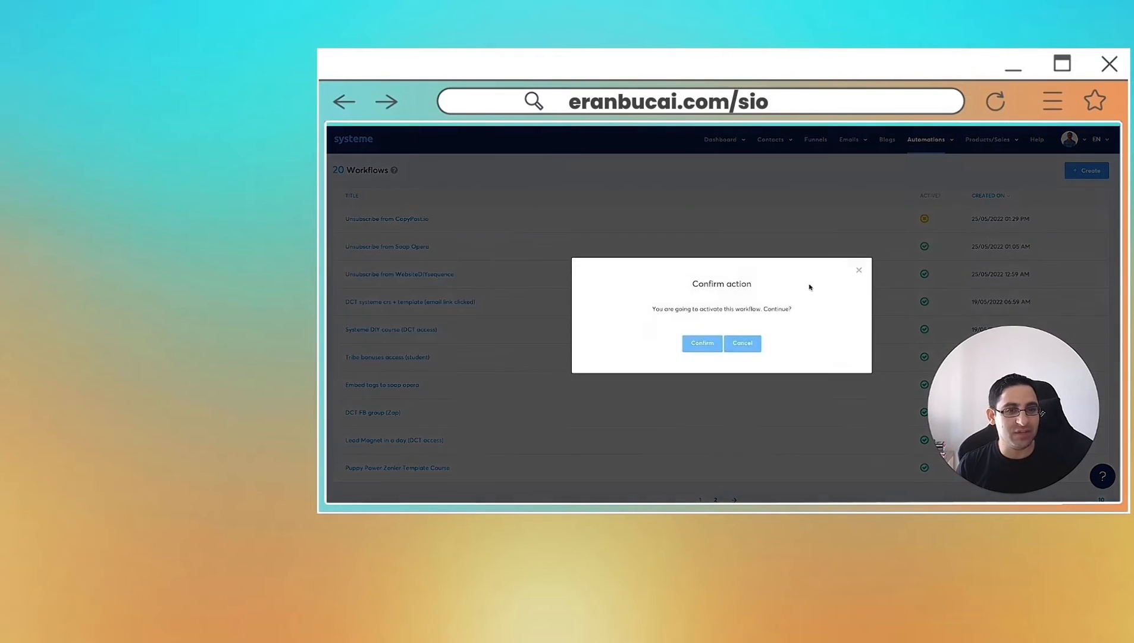
left_click(700, 343)
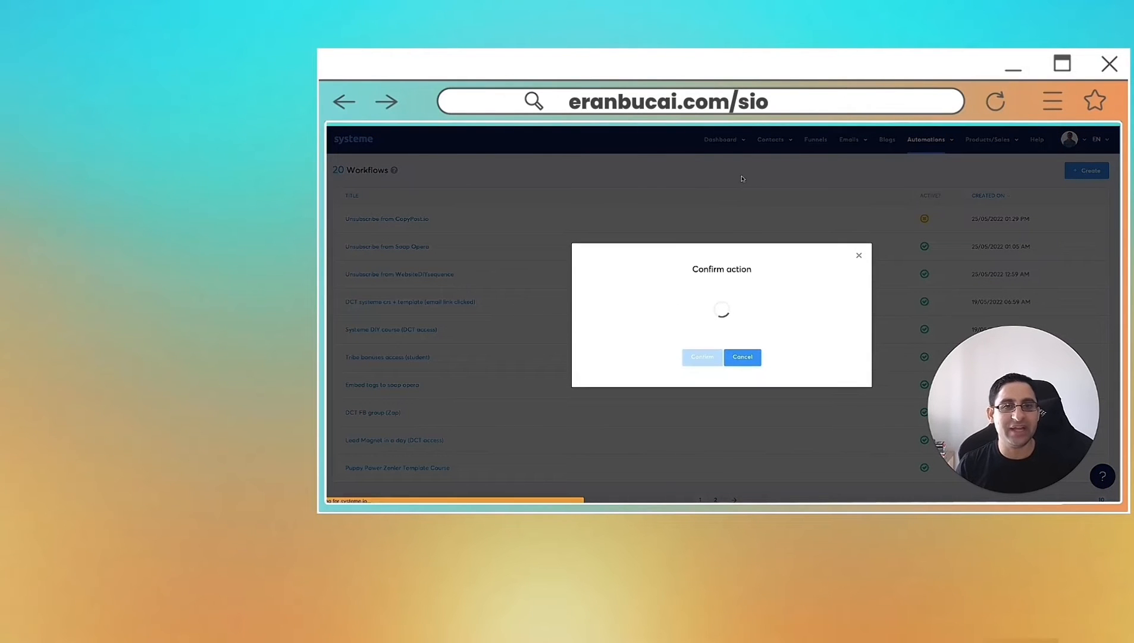
left_click(700, 357)
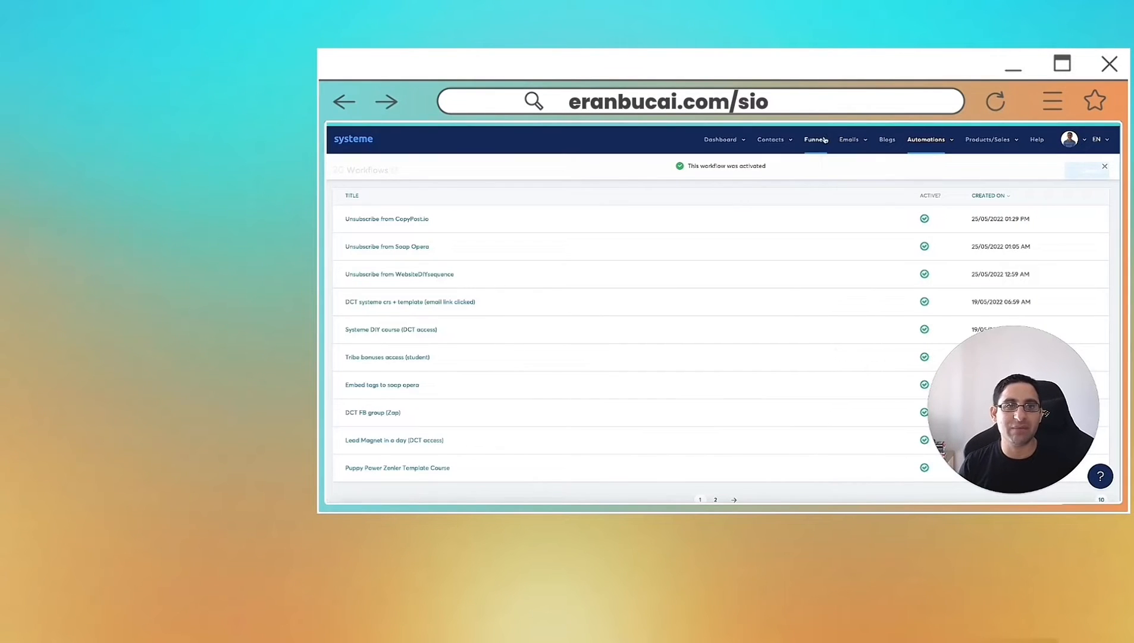
- Return to the Funnels section to review the copypost.io step's automation rules
left_click(851, 139)
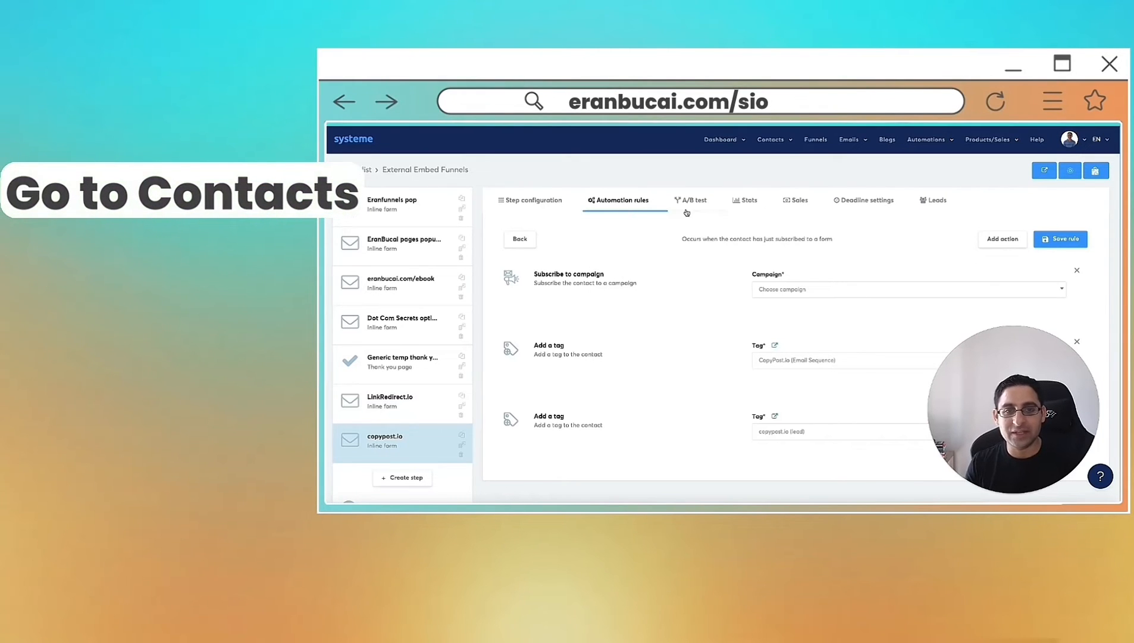
- Open a contact in Contacts and scroll to its Select tags section
left_click(771, 139)
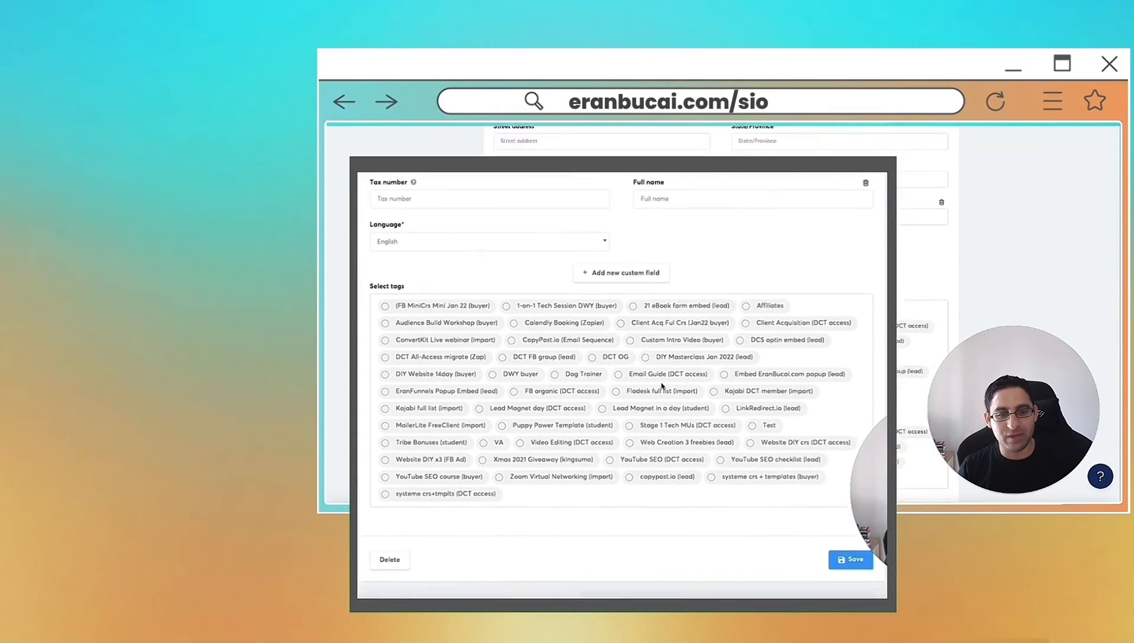
scroll("down", 3)
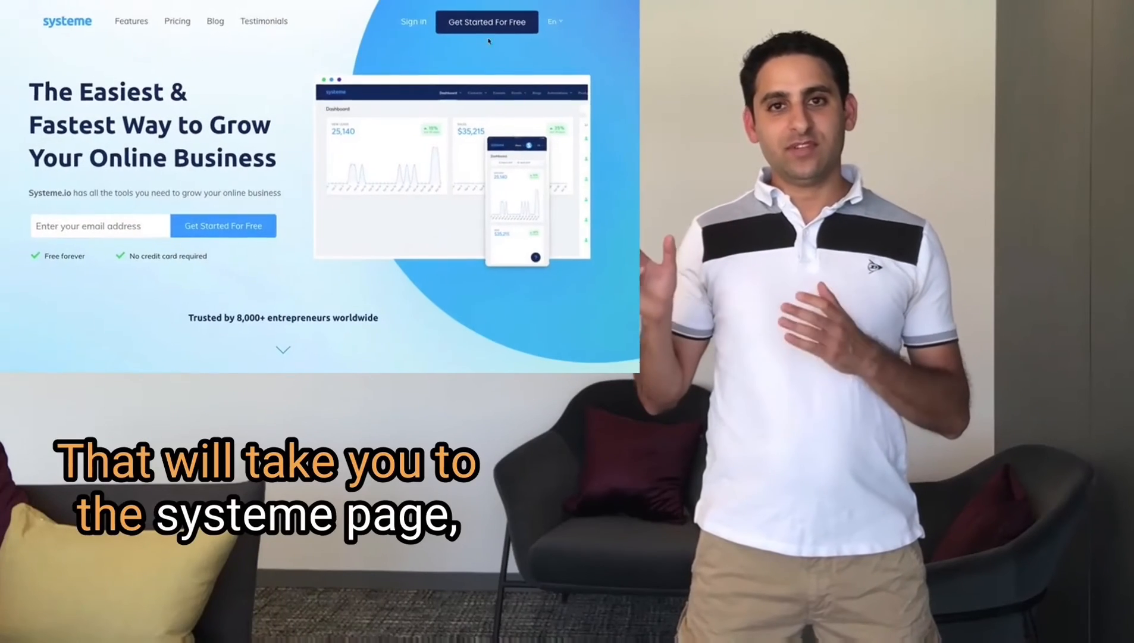
- Start the free-account signup by entering 'funnel' and choosing the suggested email address
left_click(485, 22)
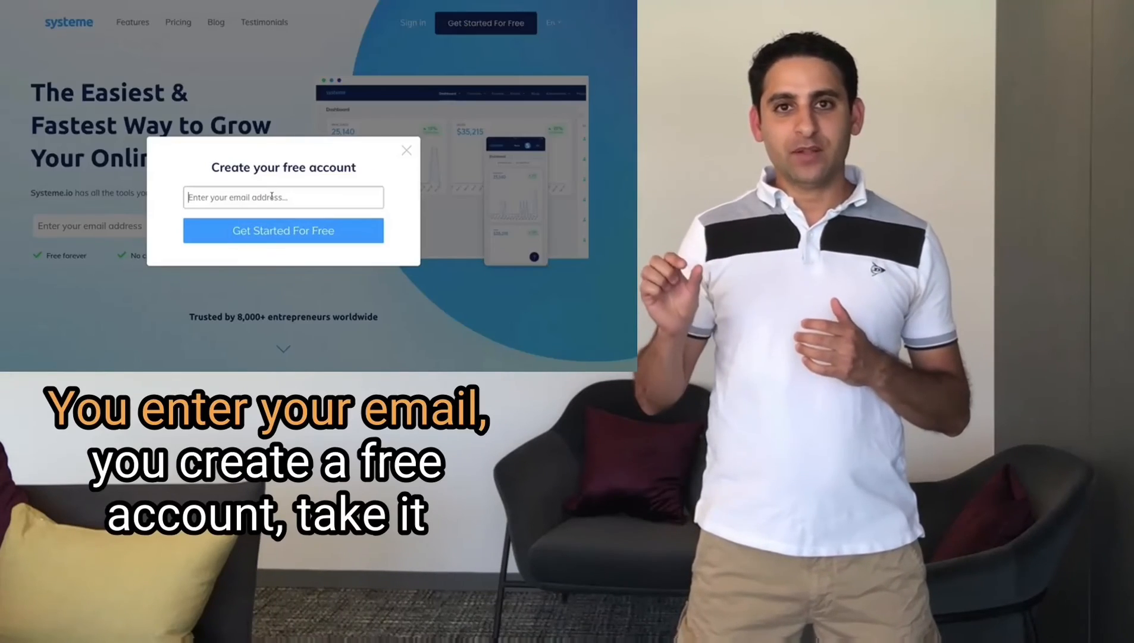
type("funnel")
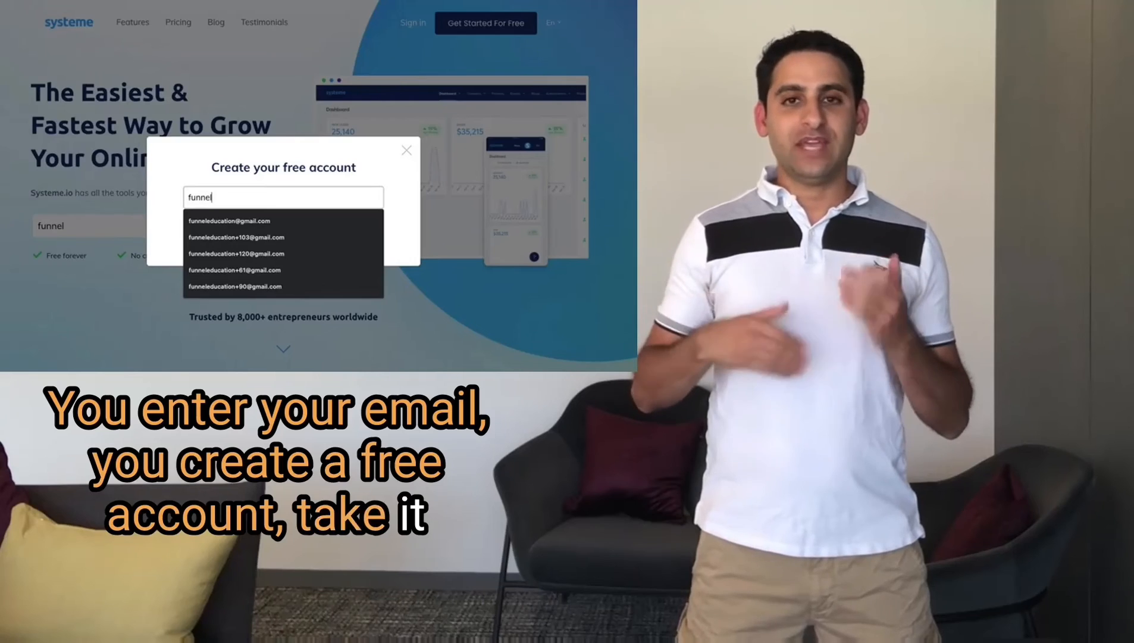
left_click(228, 220)
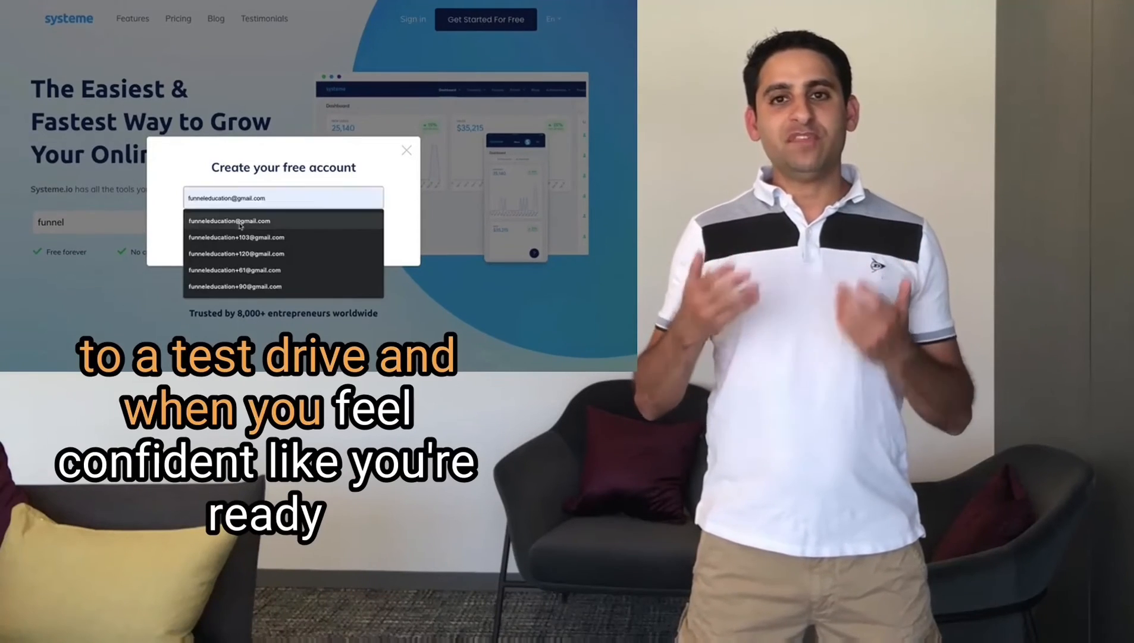